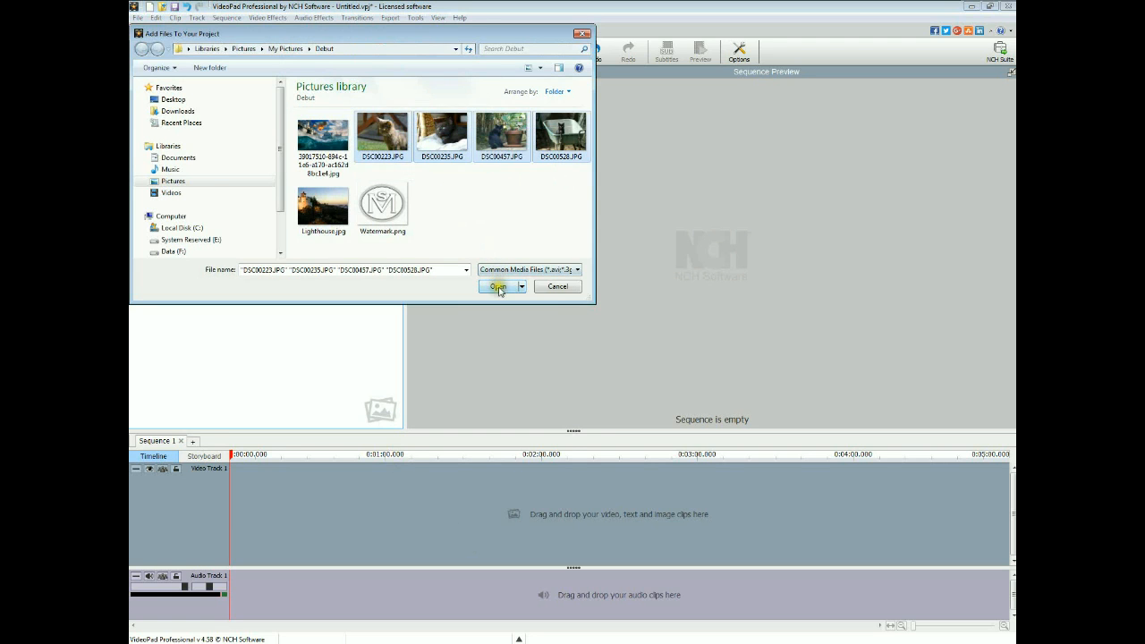
Step: Import the four selected kitten photos into the project
{"action": "left_click", "coordinate": [498, 286]}
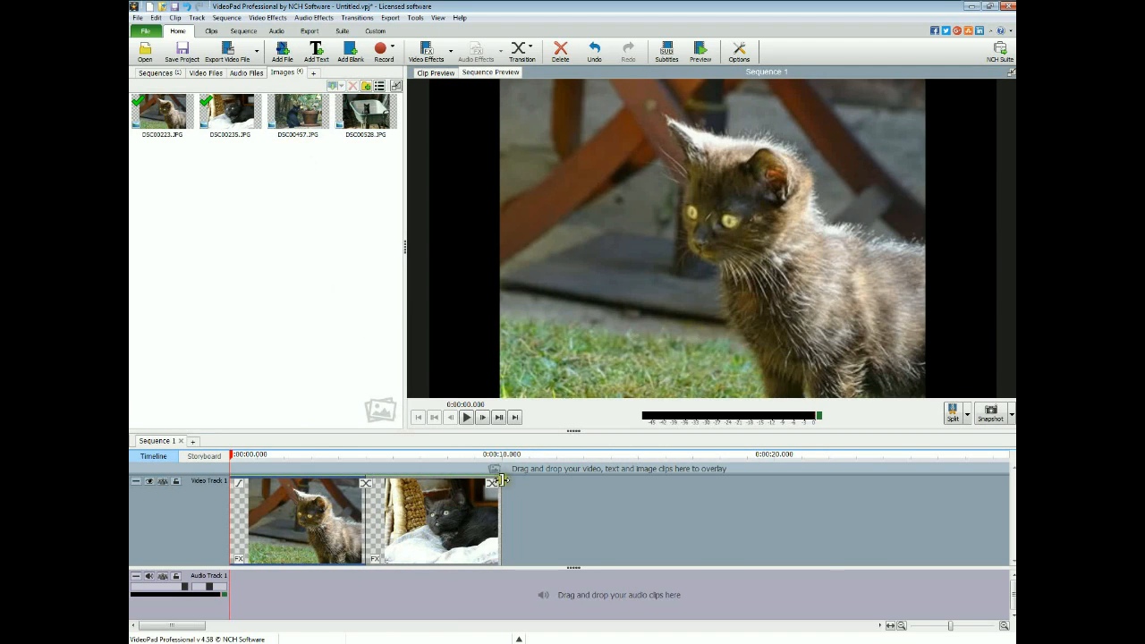
{"action": "mouse_move", "coordinate": [639, 258]}
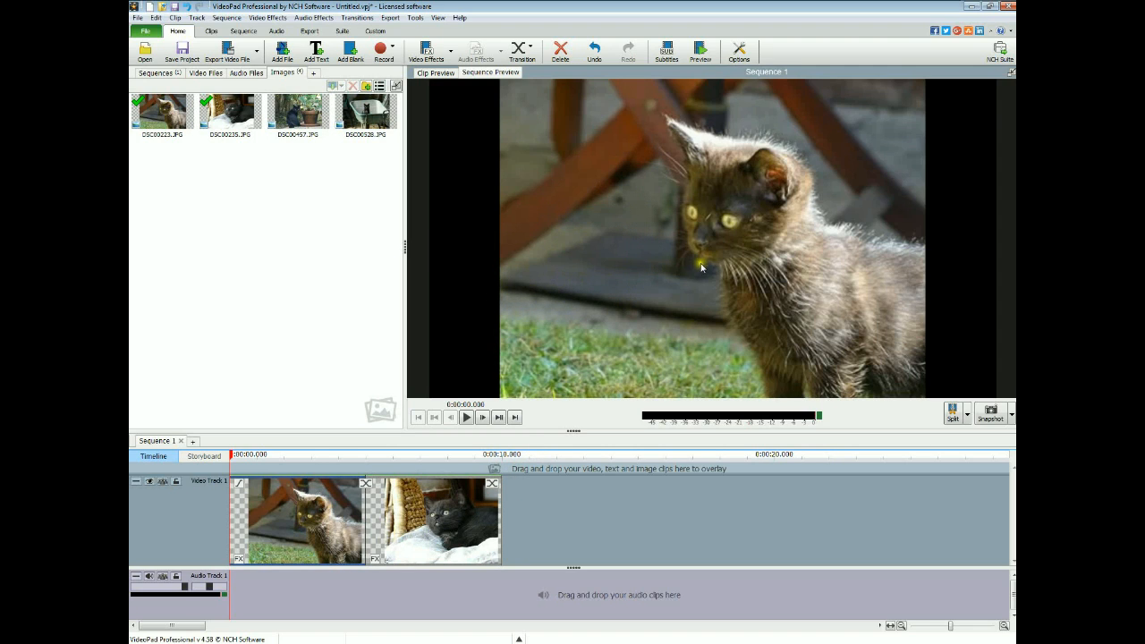
{"action": "mouse_move", "coordinate": [868, 201]}
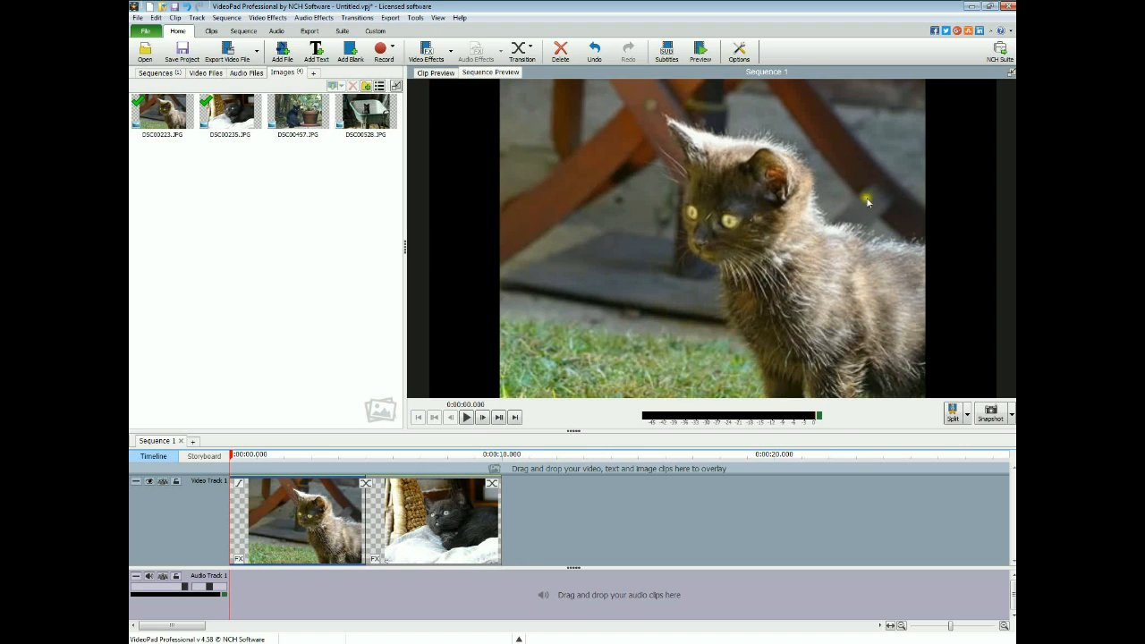
{"action": "mouse_move", "coordinate": [834, 233]}
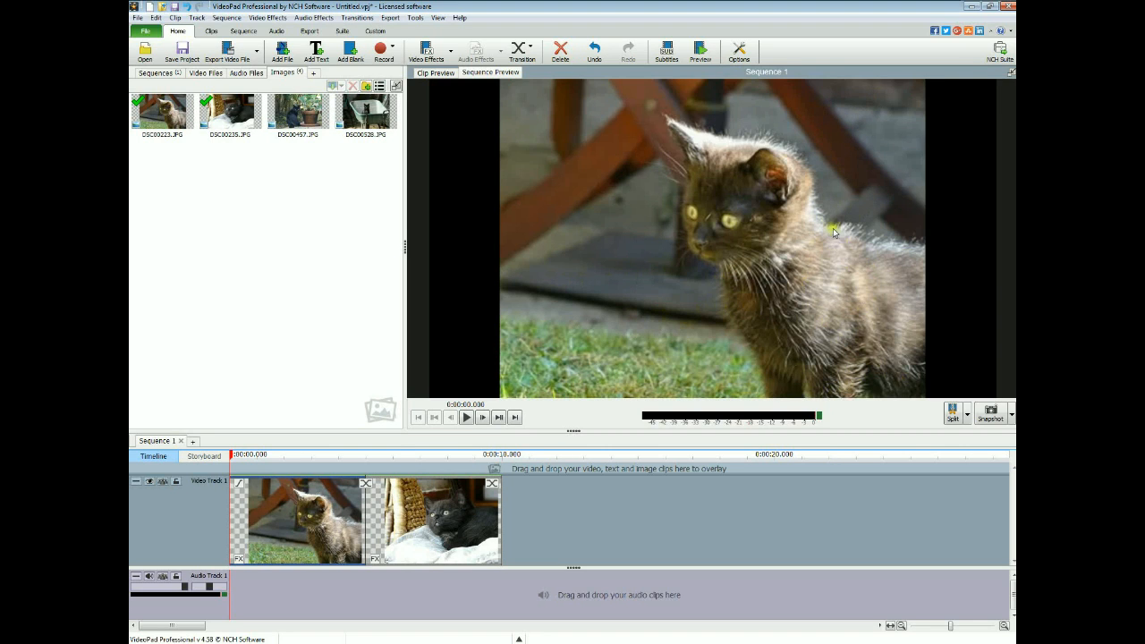
{"action": "mouse_move", "coordinate": [272, 551]}
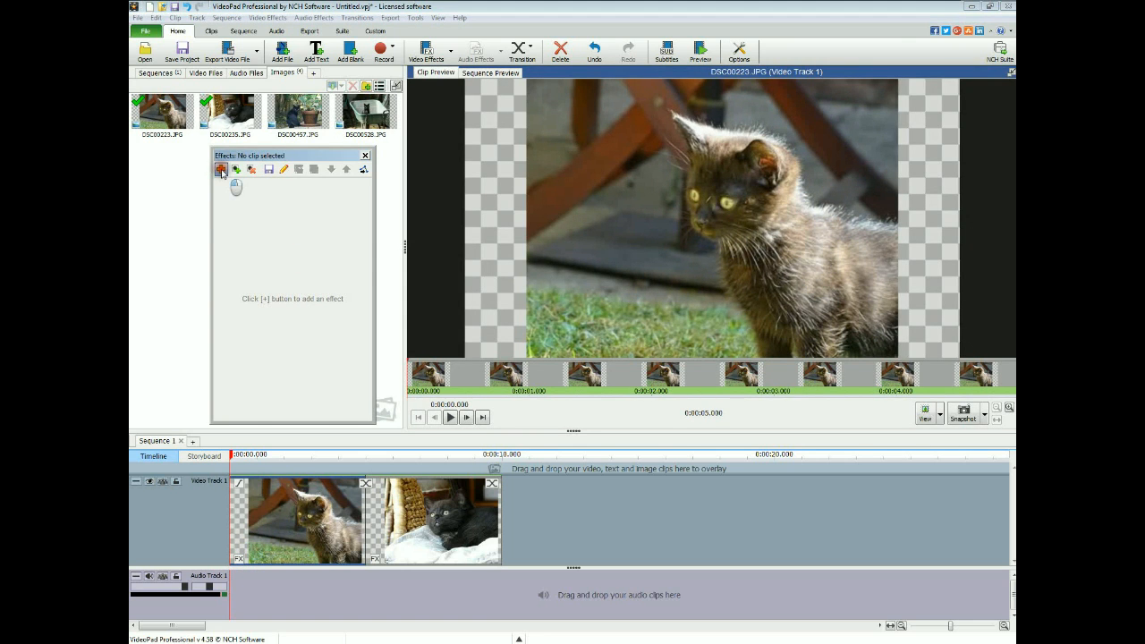
Step: Add a Position effect to the first kitten photo and slide it toward the left half
{"action": "left_click", "coordinate": [220, 168]}
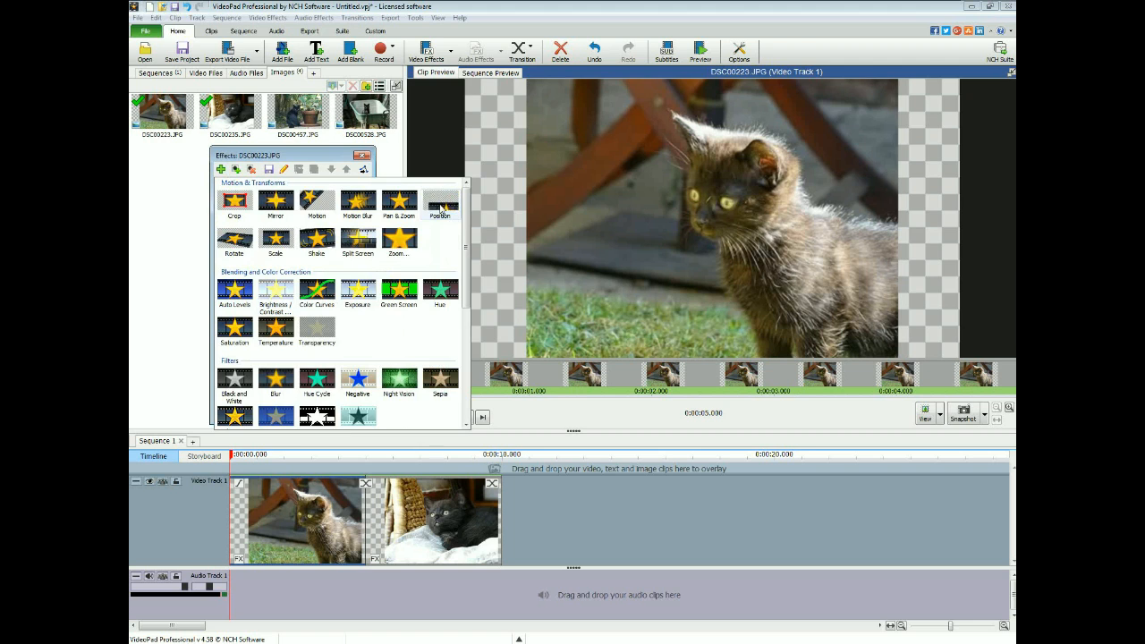
{"action": "left_click", "coordinate": [441, 206]}
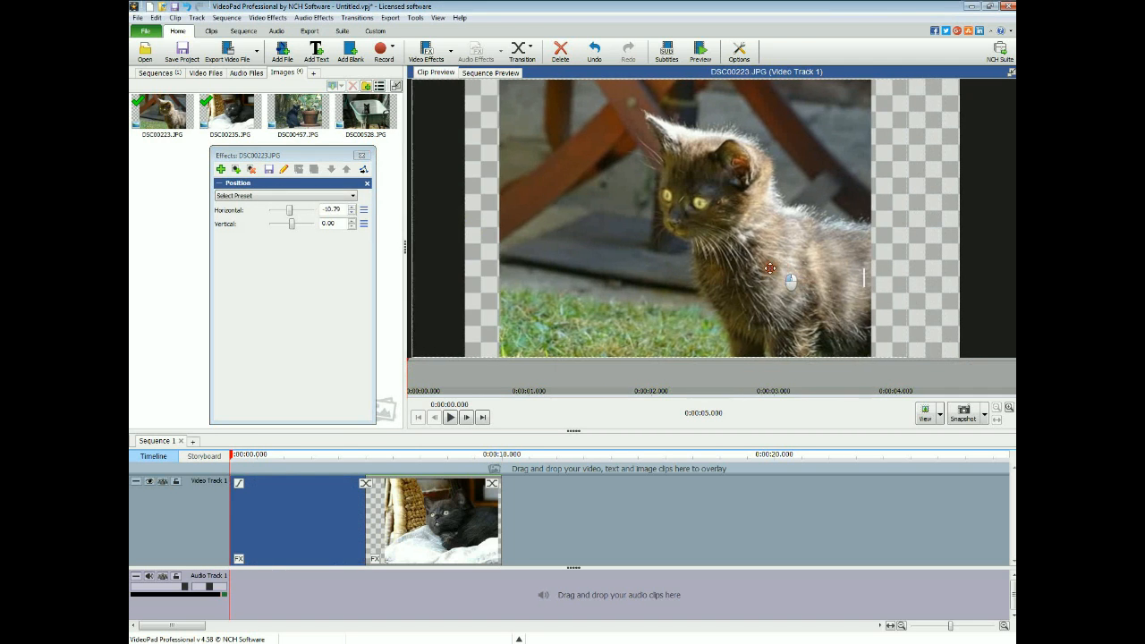
{"action": "left_click_drag", "start_coordinate": [770, 269], "coordinate": [677, 264]}
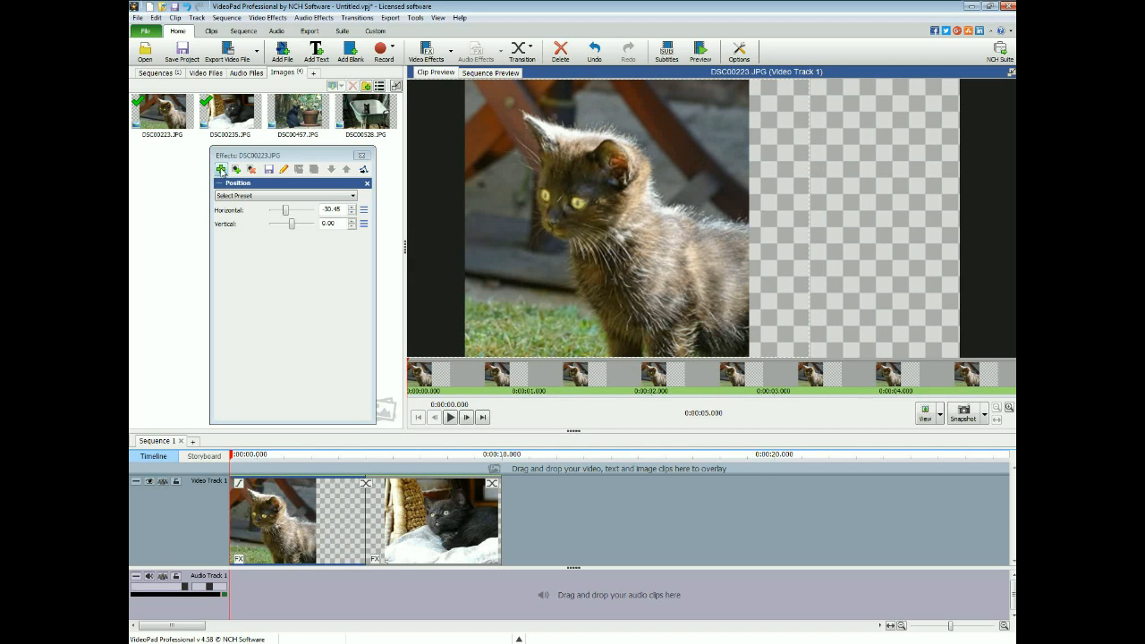
{"action": "left_click", "coordinate": [221, 170]}
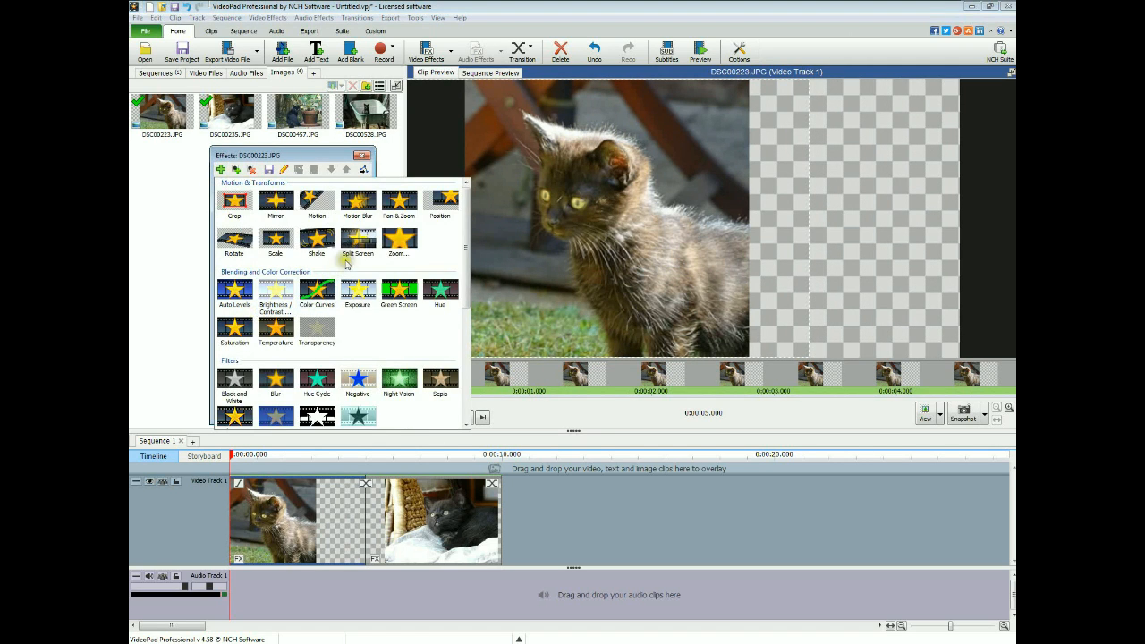
Step: Add a Split Screen effect keeping only the left part of the first photo, then close effects
{"action": "left_click", "coordinate": [358, 242]}
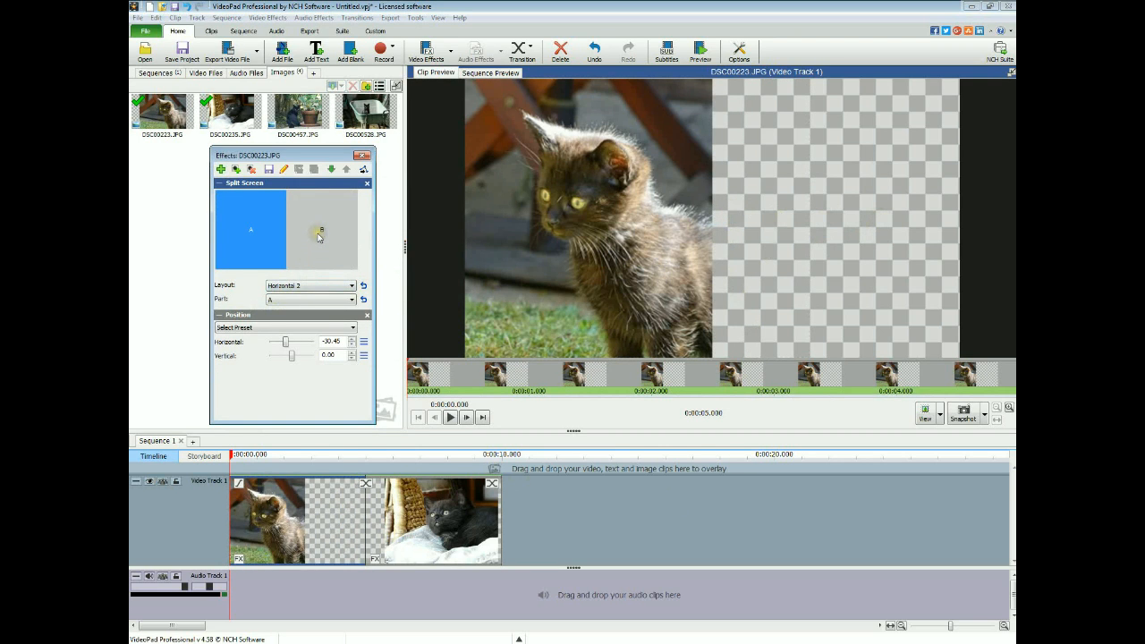
{"action": "left_click", "coordinate": [322, 229]}
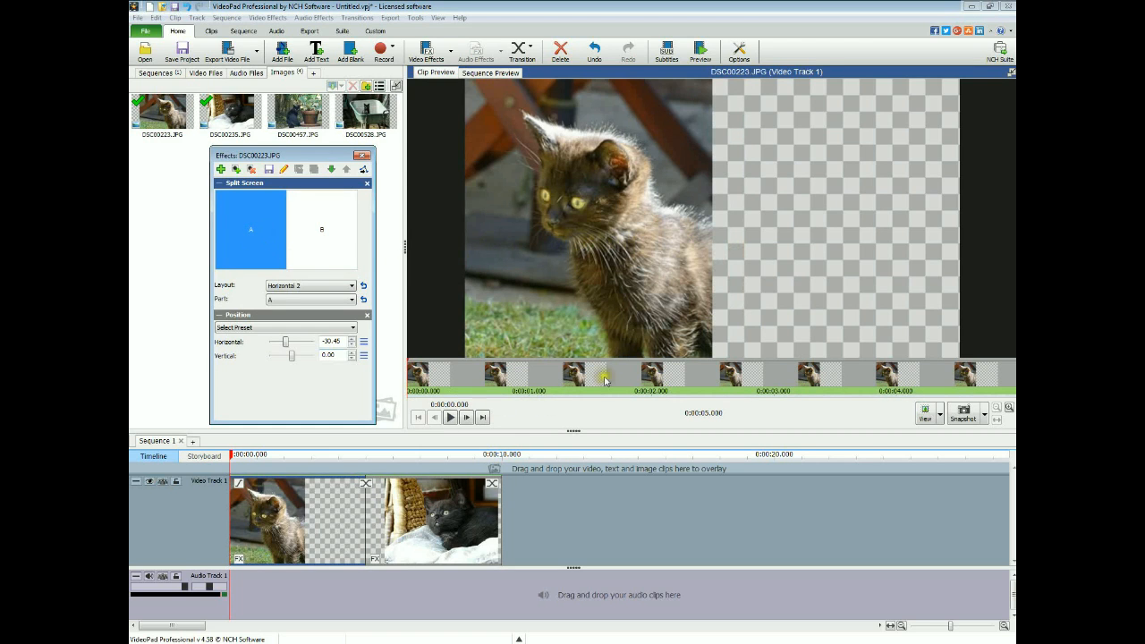
{"action": "mouse_move", "coordinate": [546, 208]}
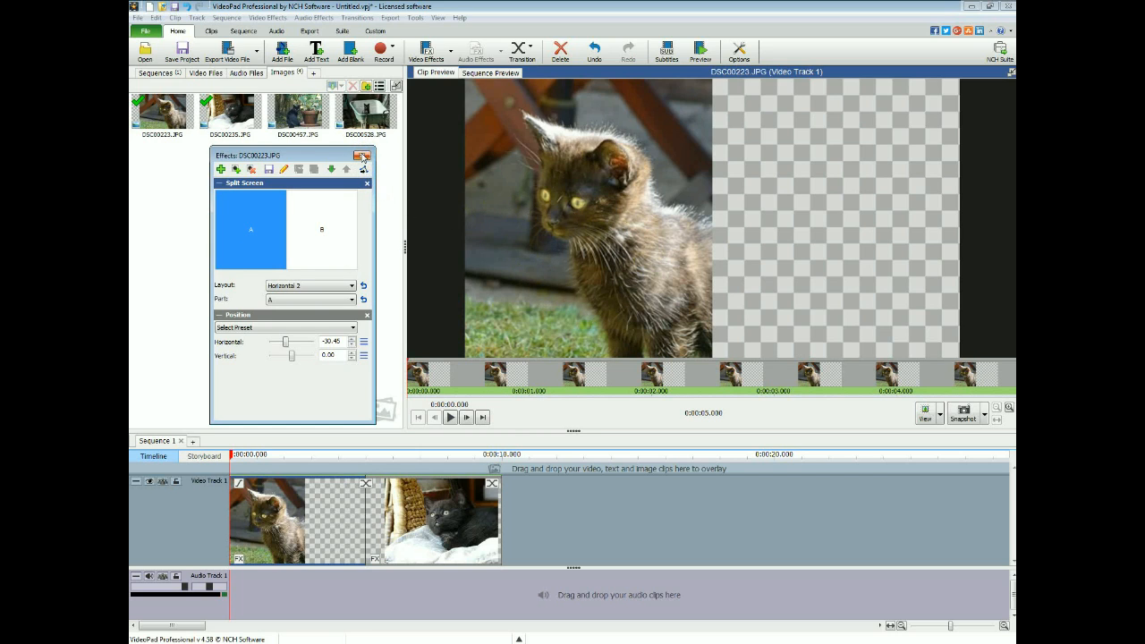
{"action": "left_click", "coordinate": [367, 156]}
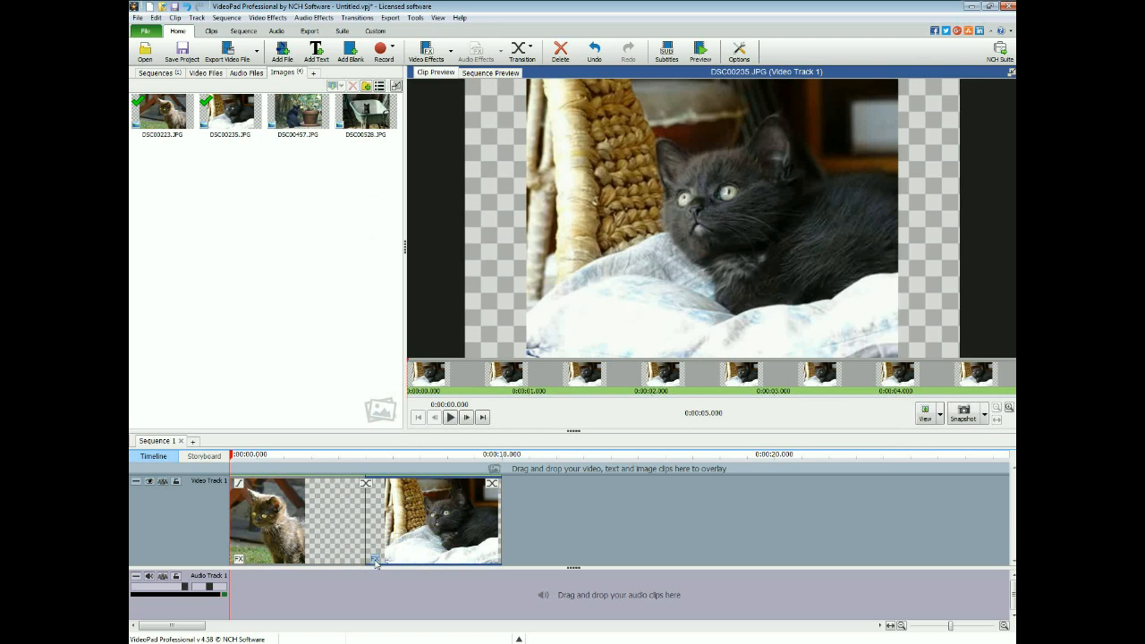
Step: Add a Position effect to the second kitten photo and slide it toward the left half
{"action": "left_click", "coordinate": [376, 559]}
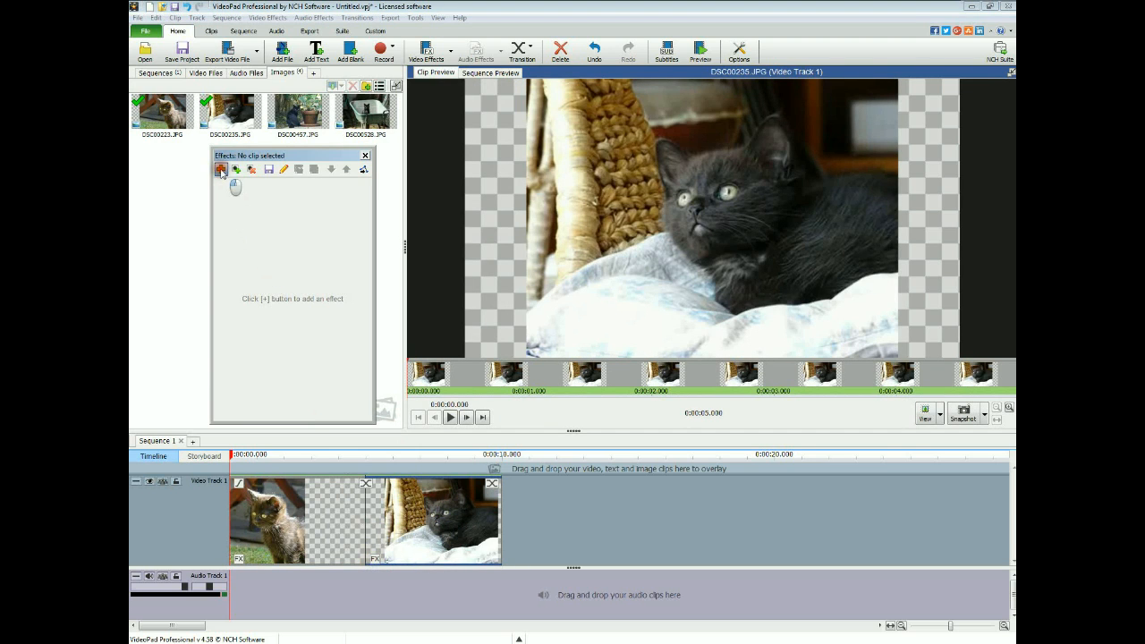
{"action": "left_click", "coordinate": [220, 168]}
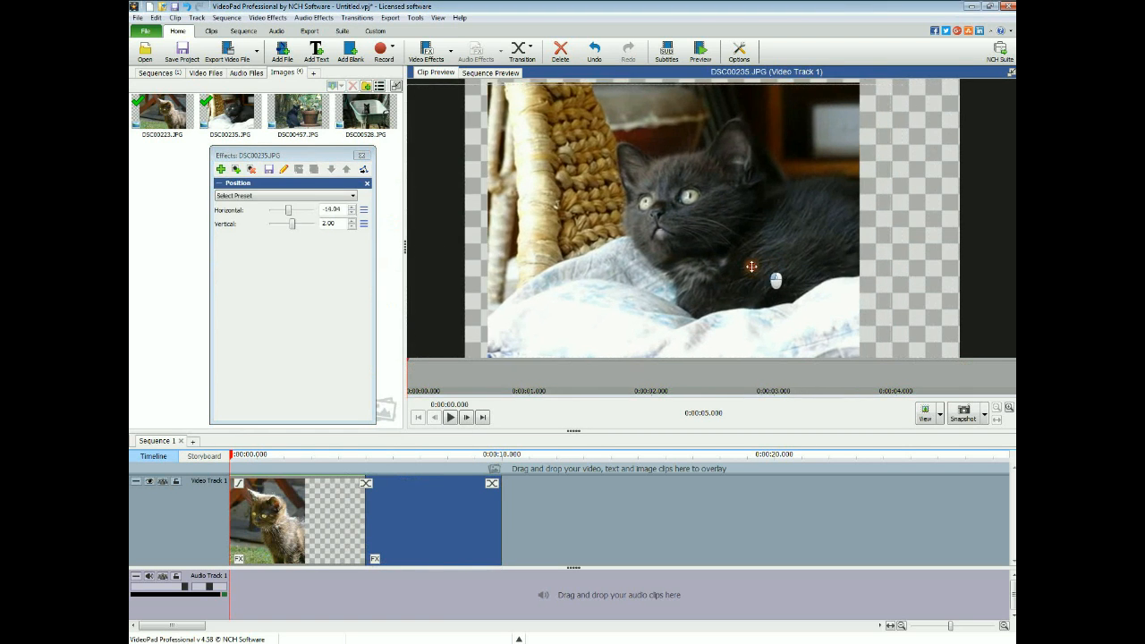
{"action": "left_click_drag", "start_coordinate": [752, 267], "coordinate": [684, 262]}
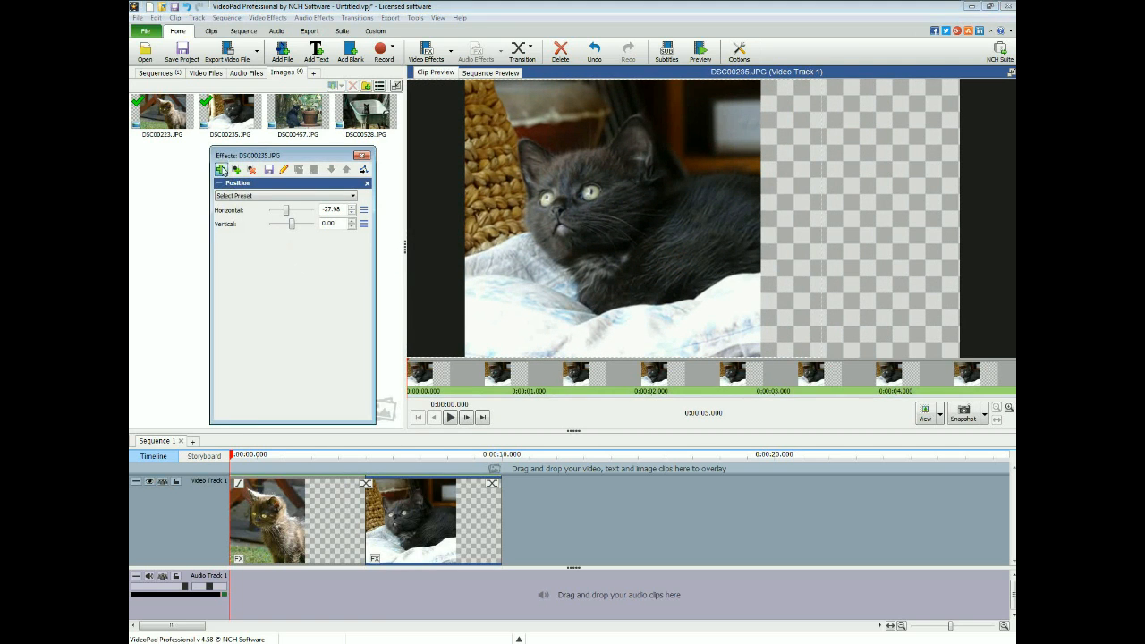
Step: Add a Split Screen effect keeping only the left part of the second photo
{"action": "left_click", "coordinate": [221, 168]}
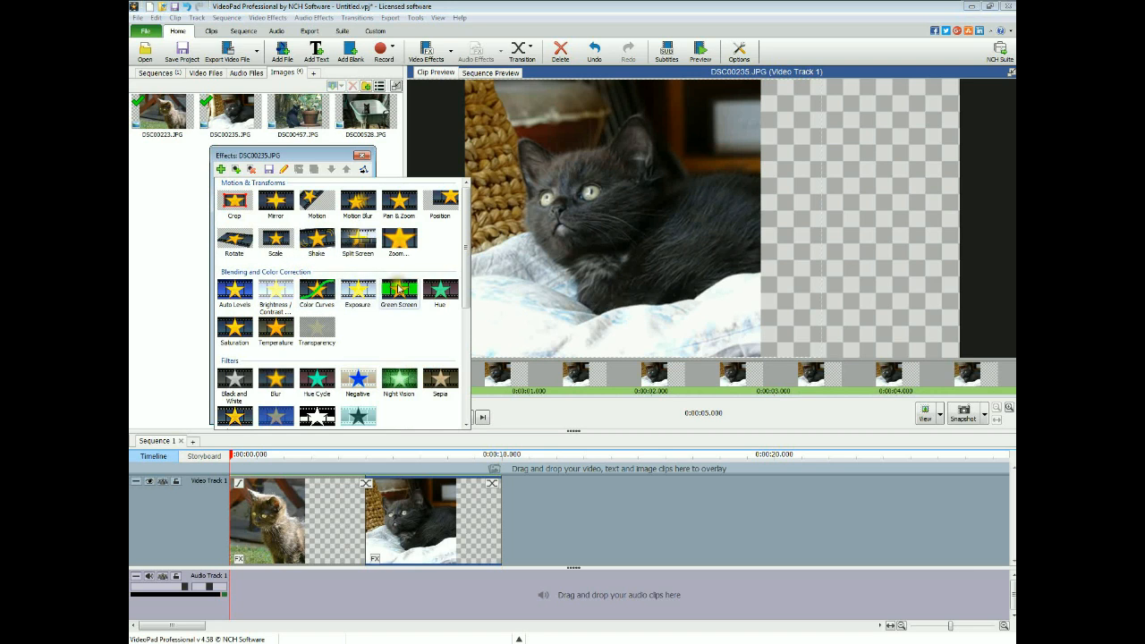
{"action": "left_click", "coordinate": [358, 242]}
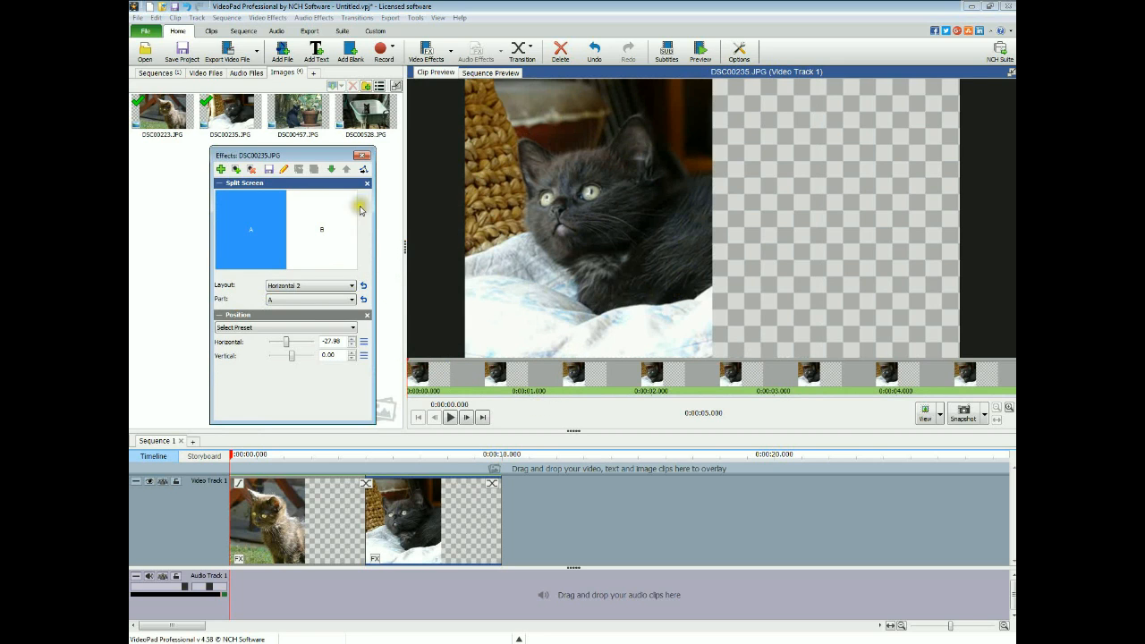
{"action": "left_click", "coordinate": [367, 182]}
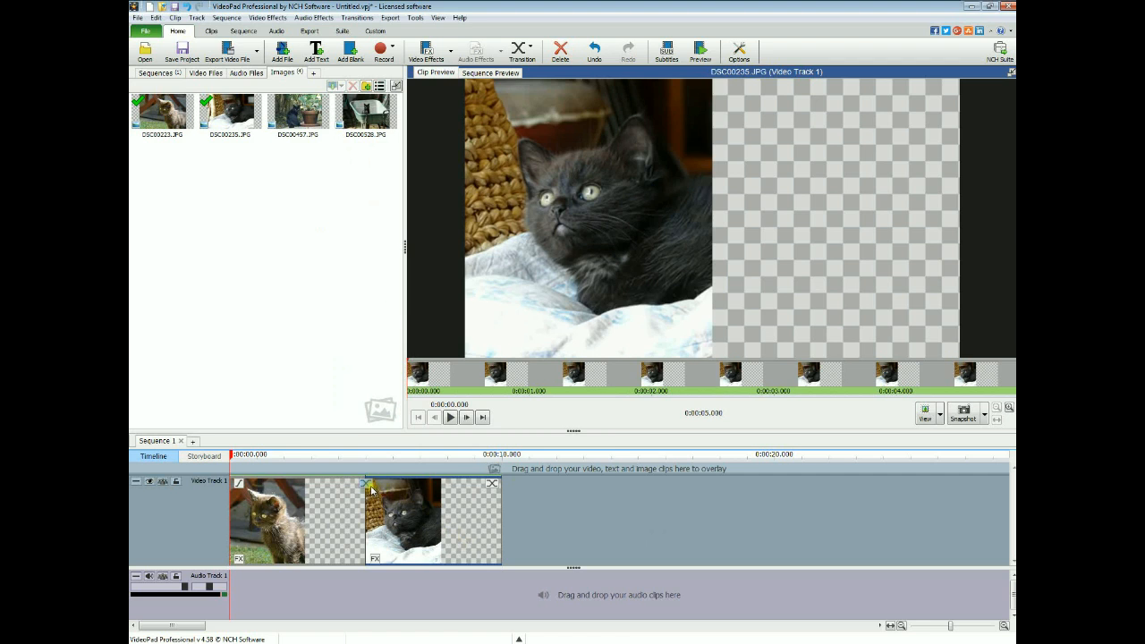
{"action": "left_click", "coordinate": [361, 487]}
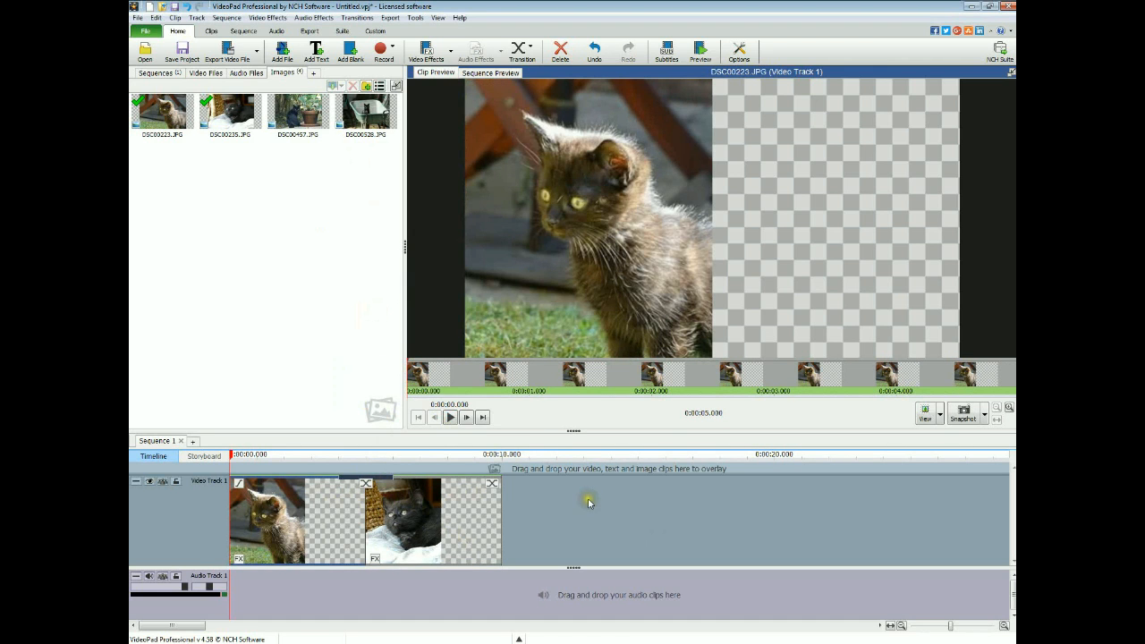
{"action": "mouse_move", "coordinate": [548, 551]}
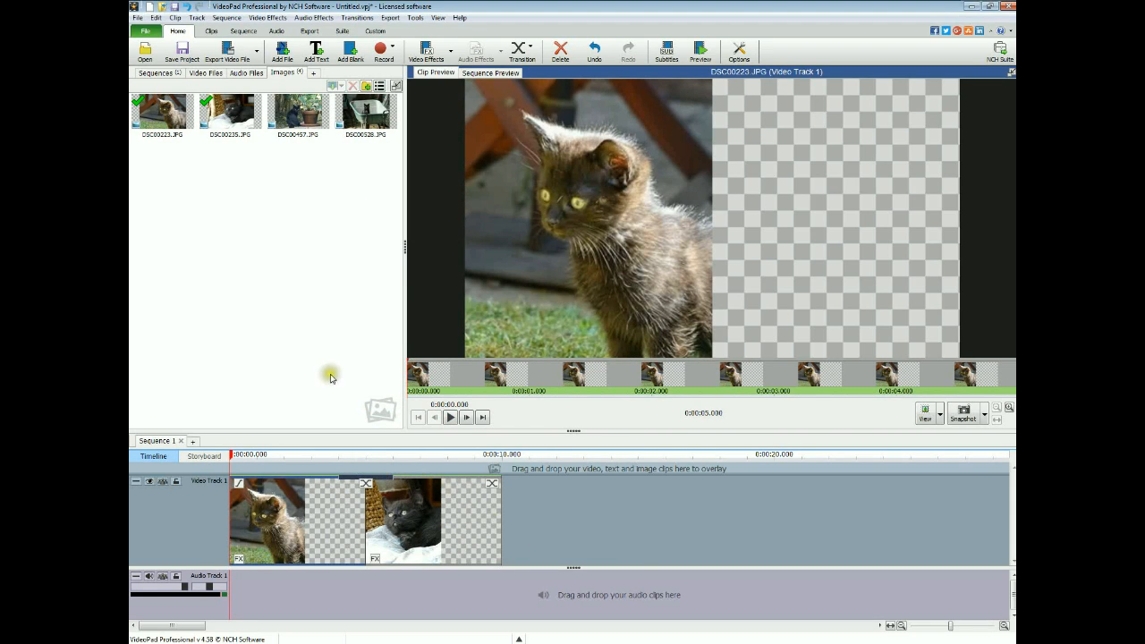
{"action": "mouse_move", "coordinate": [797, 199]}
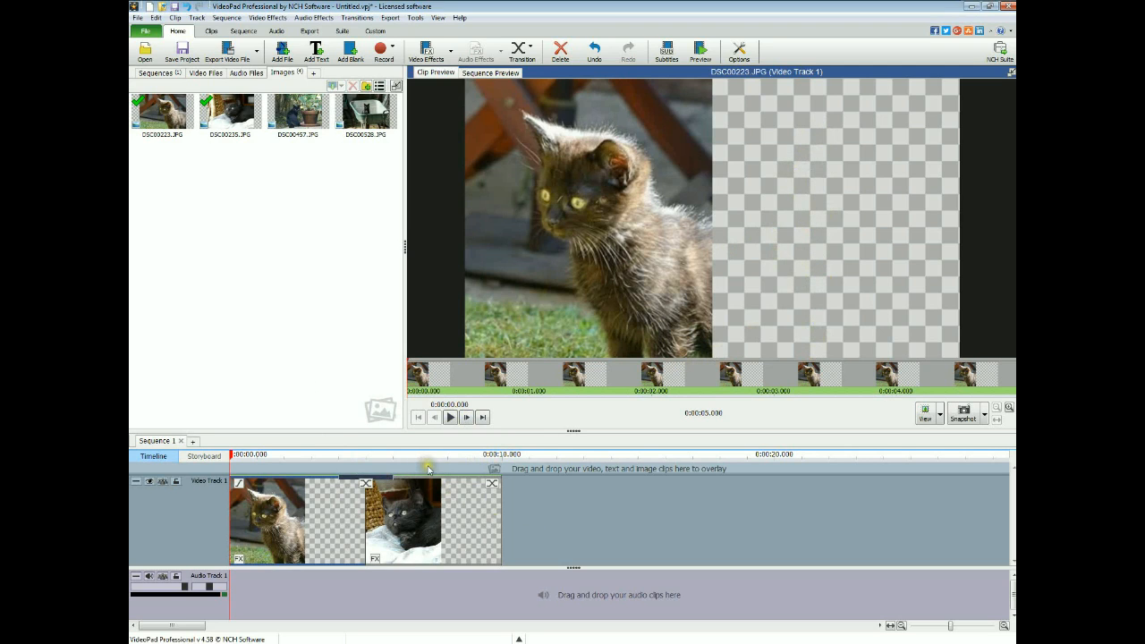
{"action": "mouse_move", "coordinate": [348, 451]}
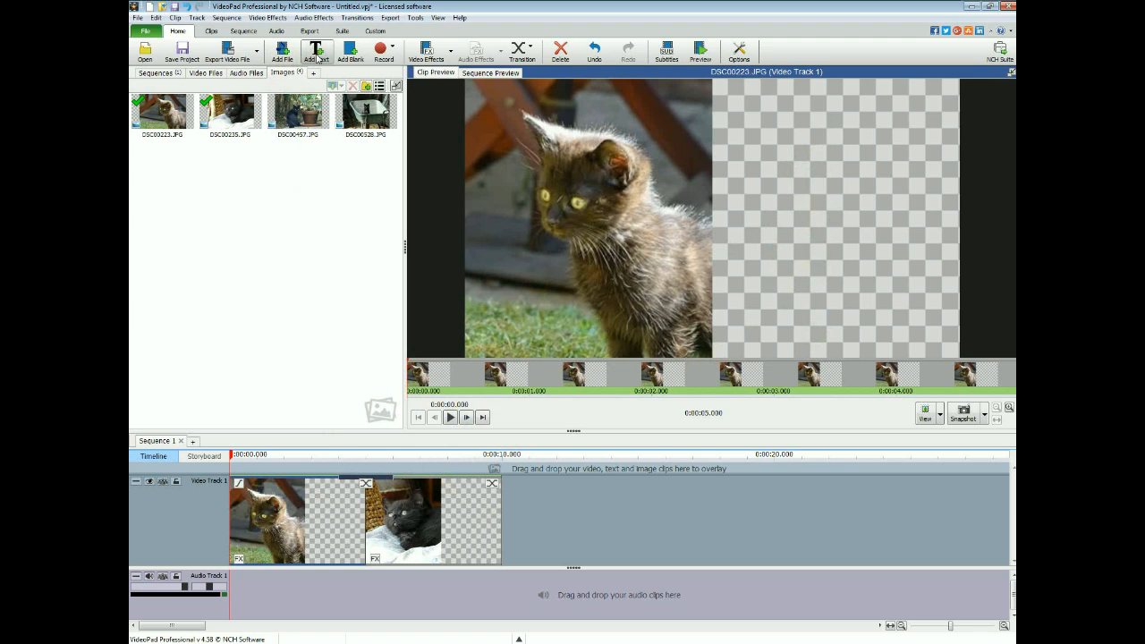
Step: Add a text clip reading 'This is the end of the video production' for the credits
{"action": "left_click", "coordinate": [315, 50]}
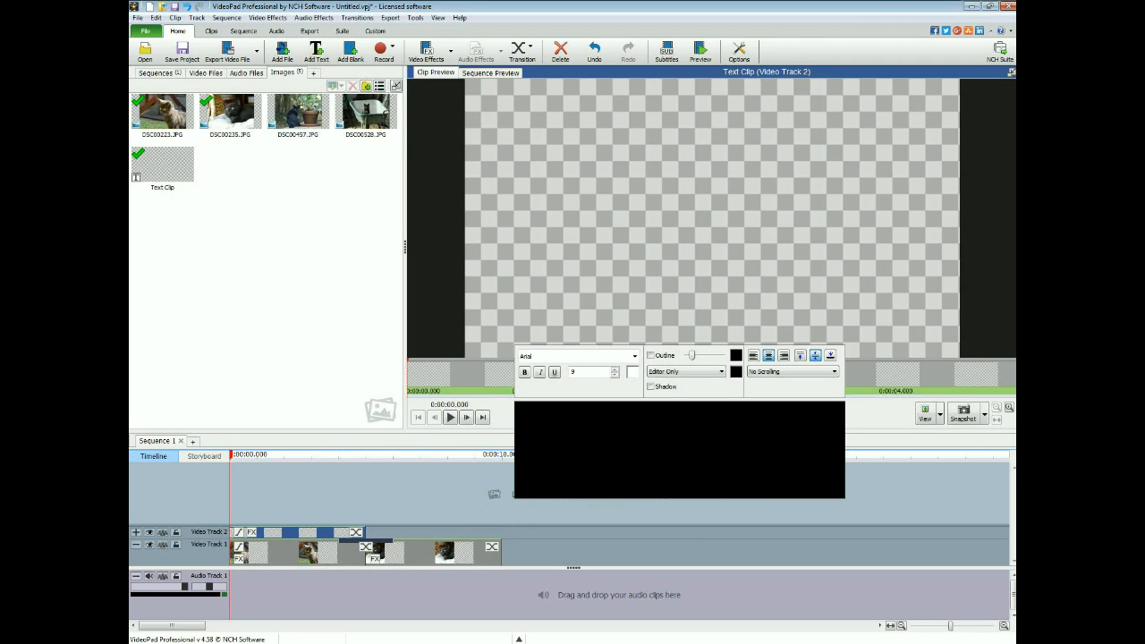
{"action": "type", "text": "This is the"}
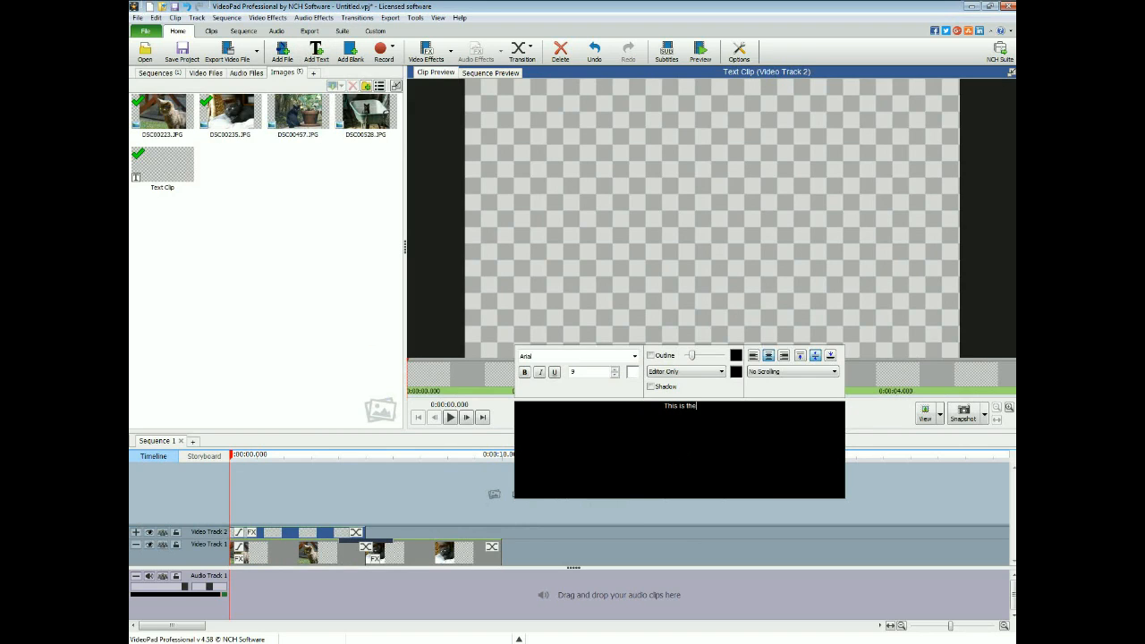
{"action": "type", "text": "end of"}
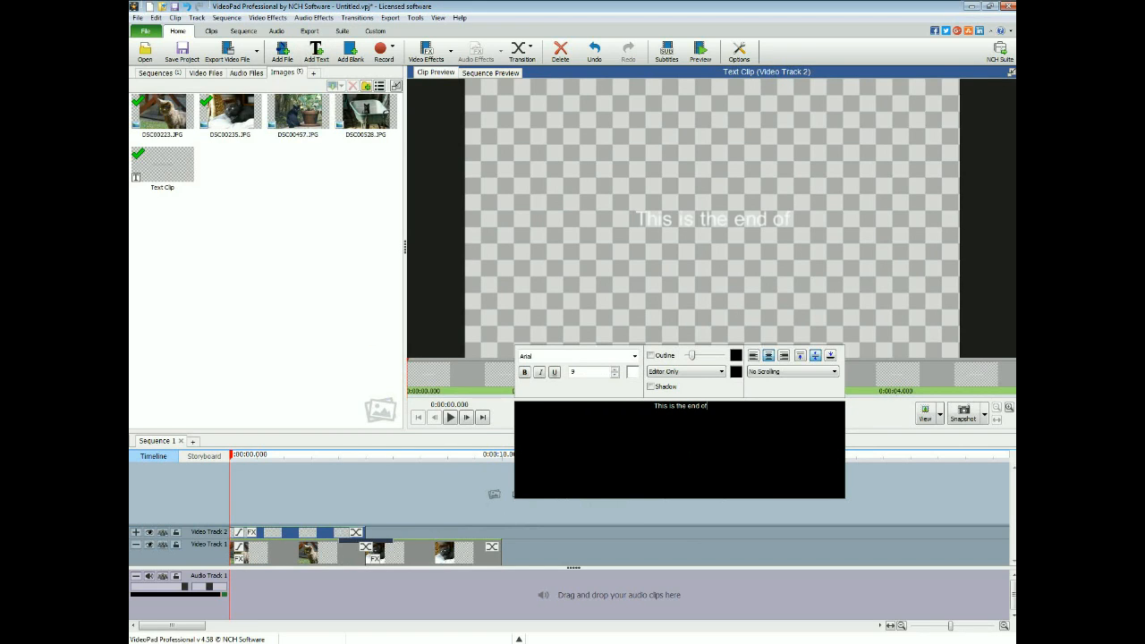
{"action": "type", "text": "the vide"}
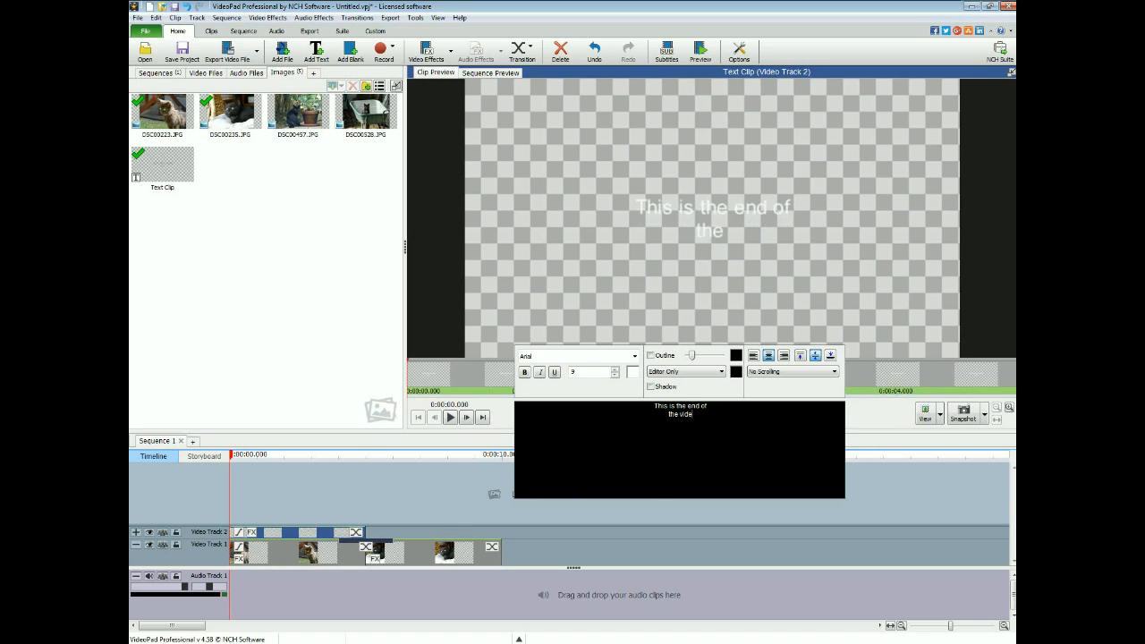
{"action": "type", "text": "production"}
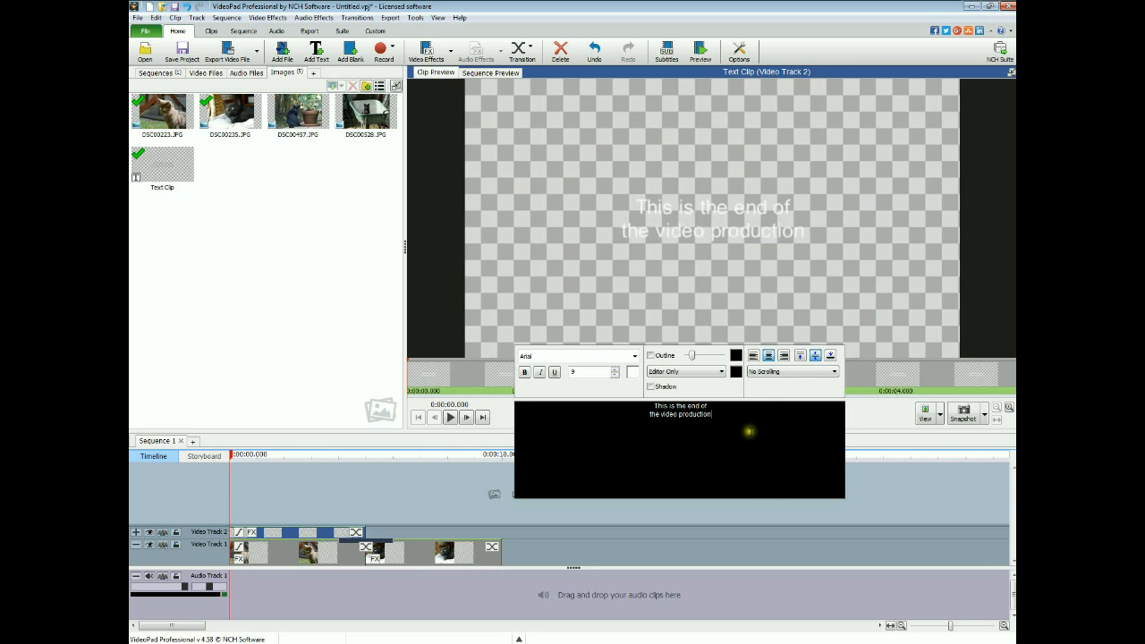
{"action": "mouse_move", "coordinate": [904, 258]}
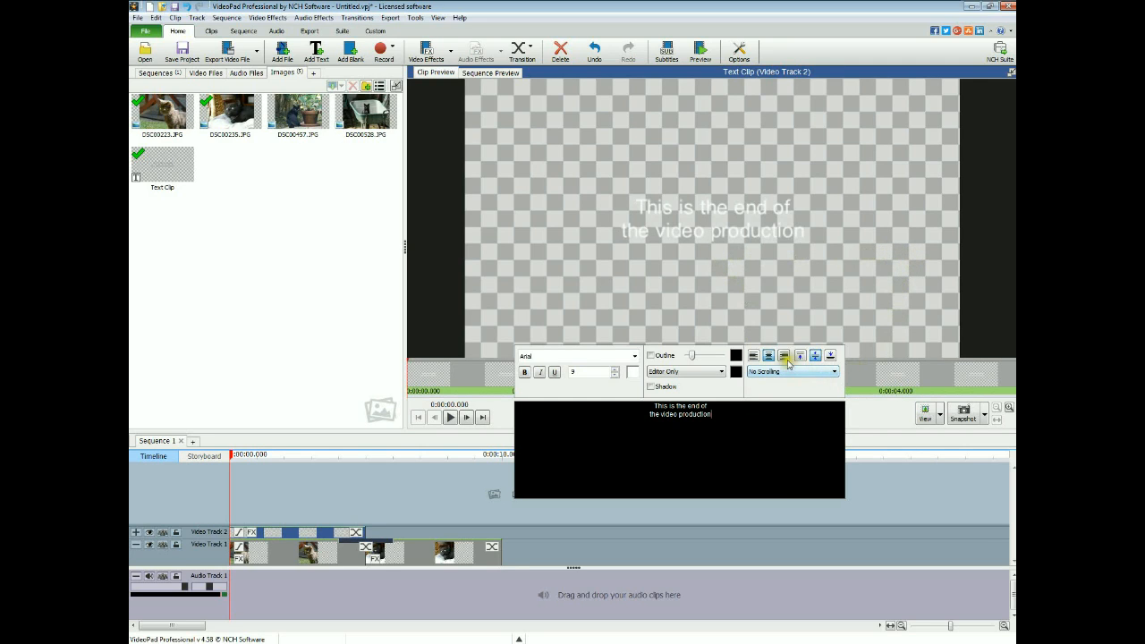
Step: Right-align the credit text and set it to Scroll Bottom To Top
{"action": "left_click", "coordinate": [784, 354]}
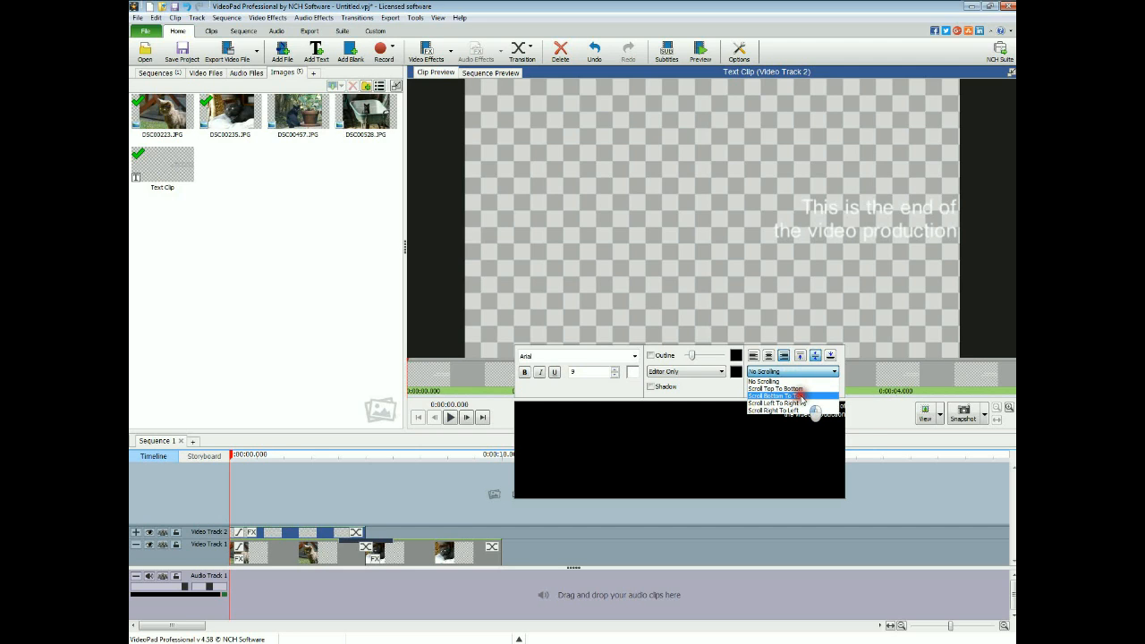
{"action": "left_click", "coordinate": [791, 398]}
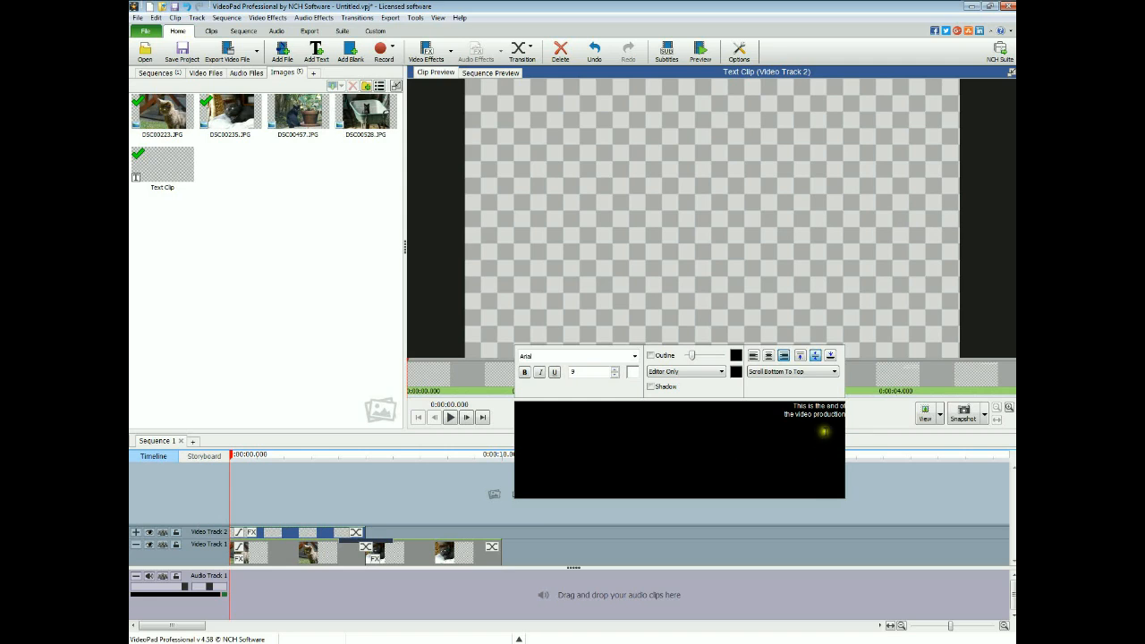
{"action": "mouse_move", "coordinate": [696, 411]}
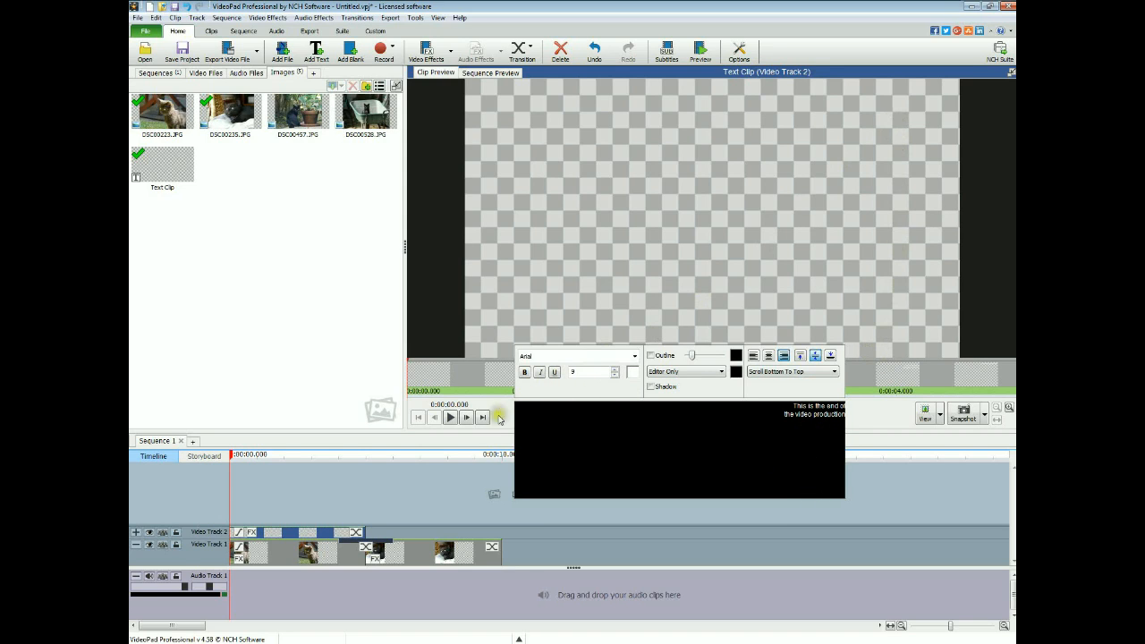
Step: Stretch the credit text clip on Video Track 2 so it runs across the kitten photos
{"action": "left_click", "coordinate": [491, 72]}
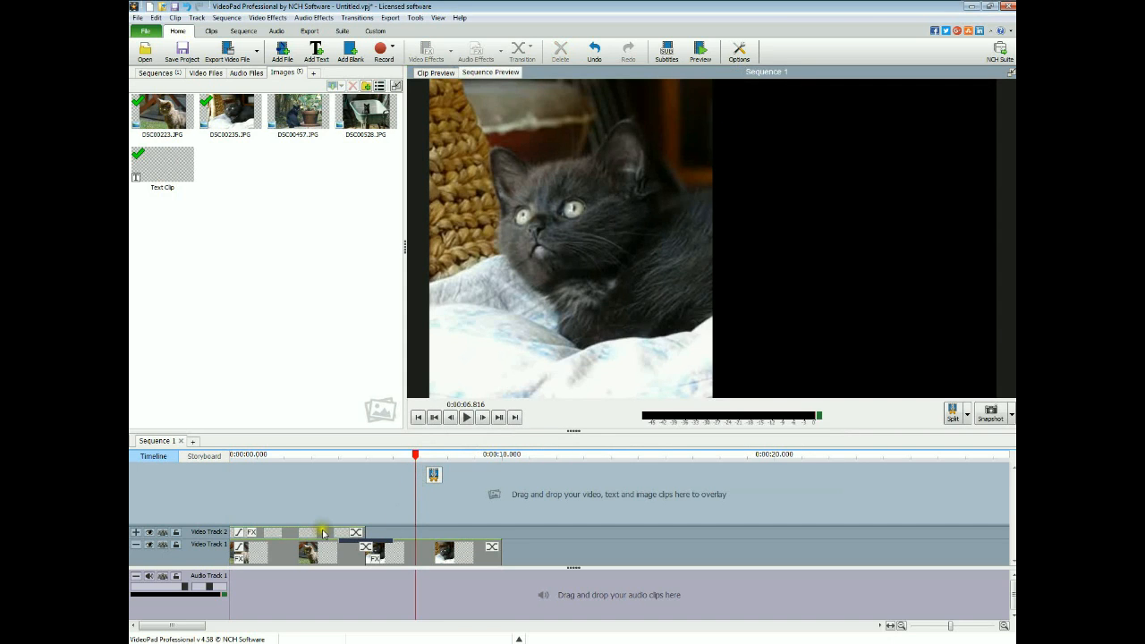
{"action": "mouse_move", "coordinate": [292, 537]}
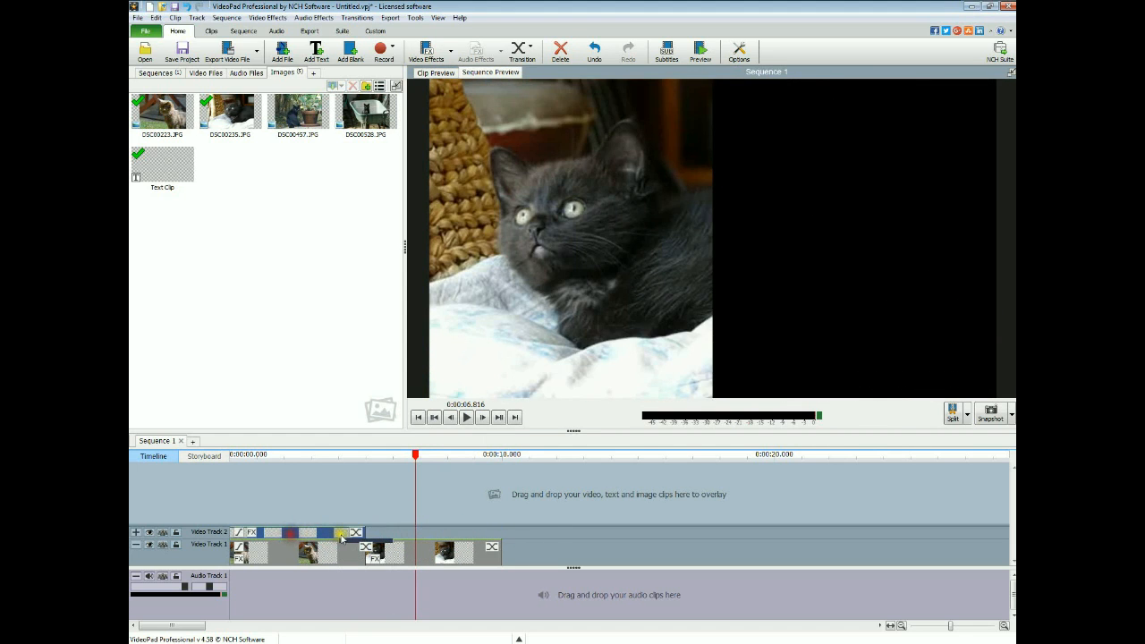
{"action": "left_click_drag", "start_coordinate": [342, 534], "coordinate": [504, 533]}
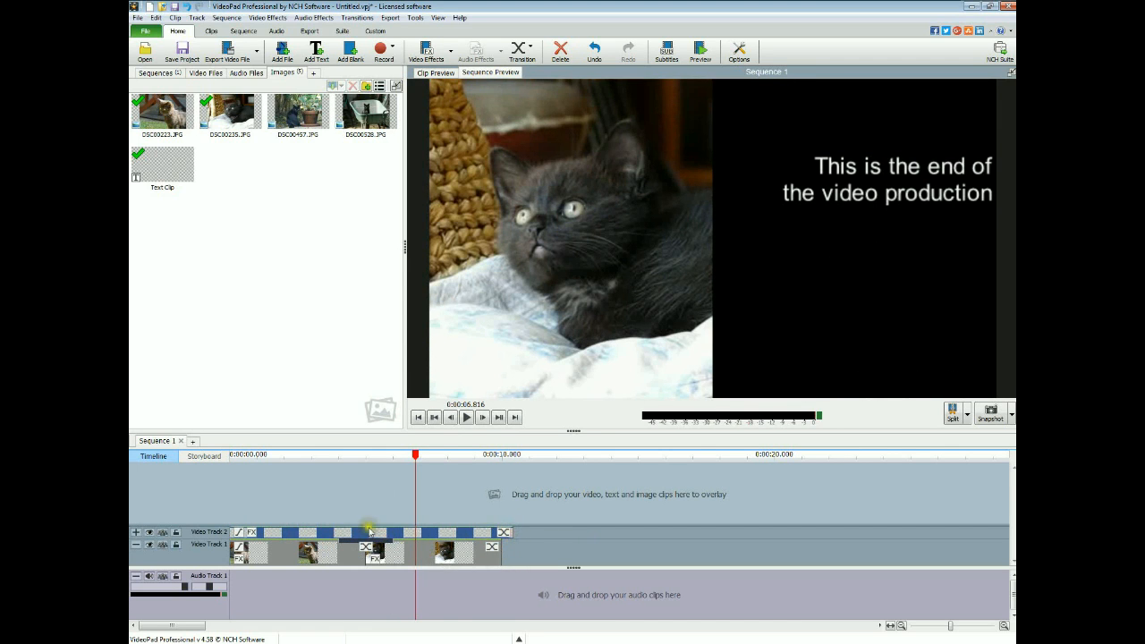
{"action": "left_click_drag", "start_coordinate": [416, 457], "coordinate": [270, 457]}
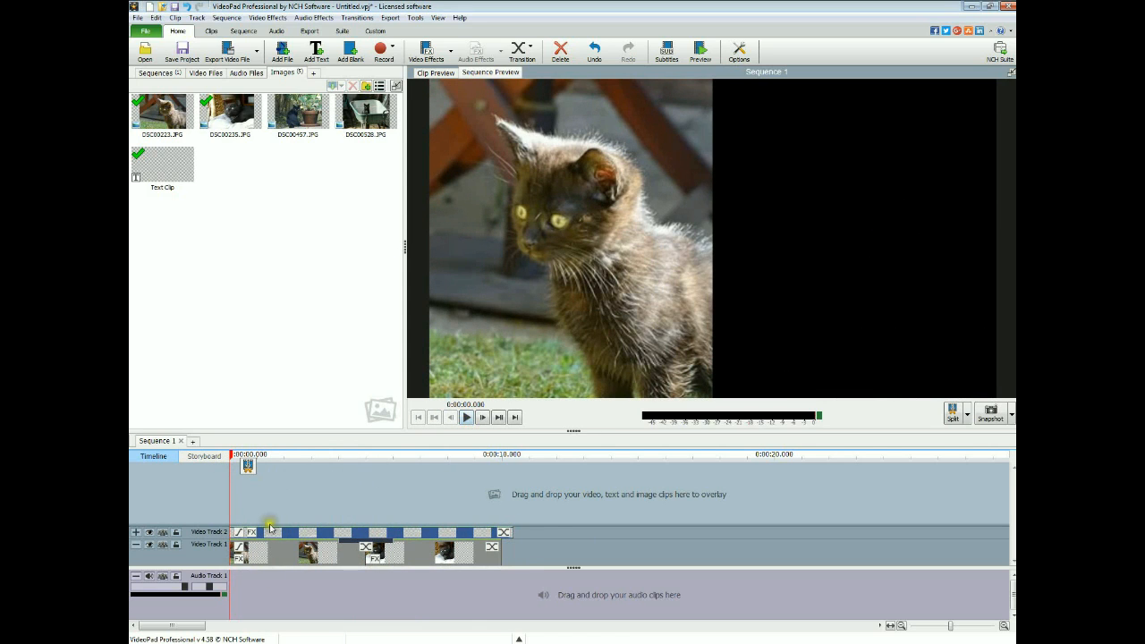
{"action": "mouse_move", "coordinate": [318, 569]}
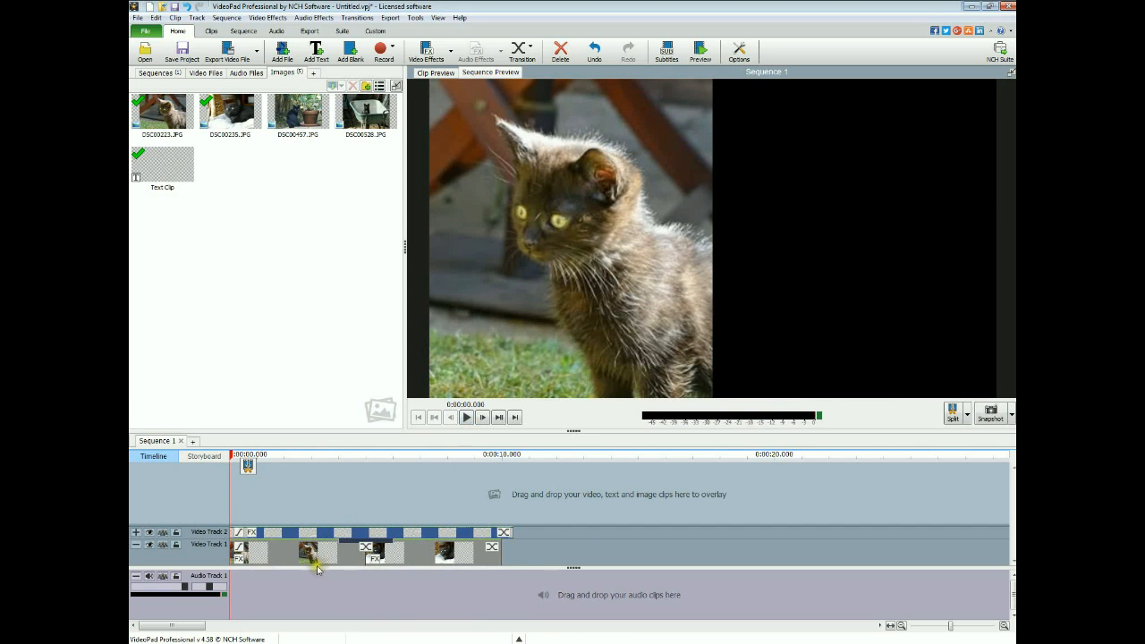
{"action": "mouse_move", "coordinate": [762, 312]}
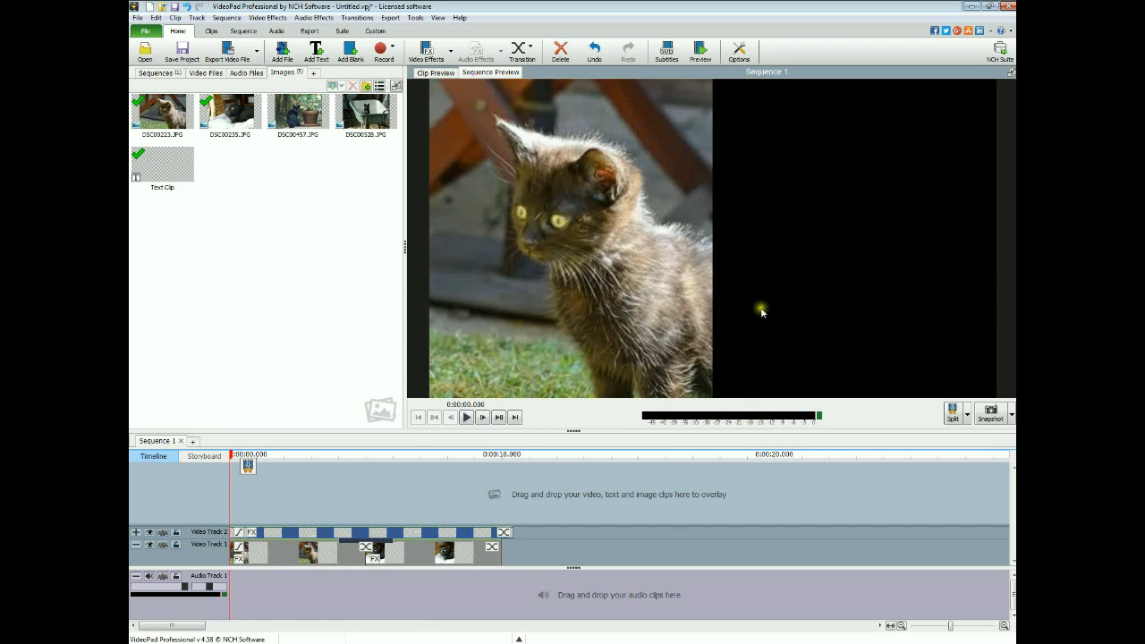
{"action": "left_click", "coordinate": [466, 419]}
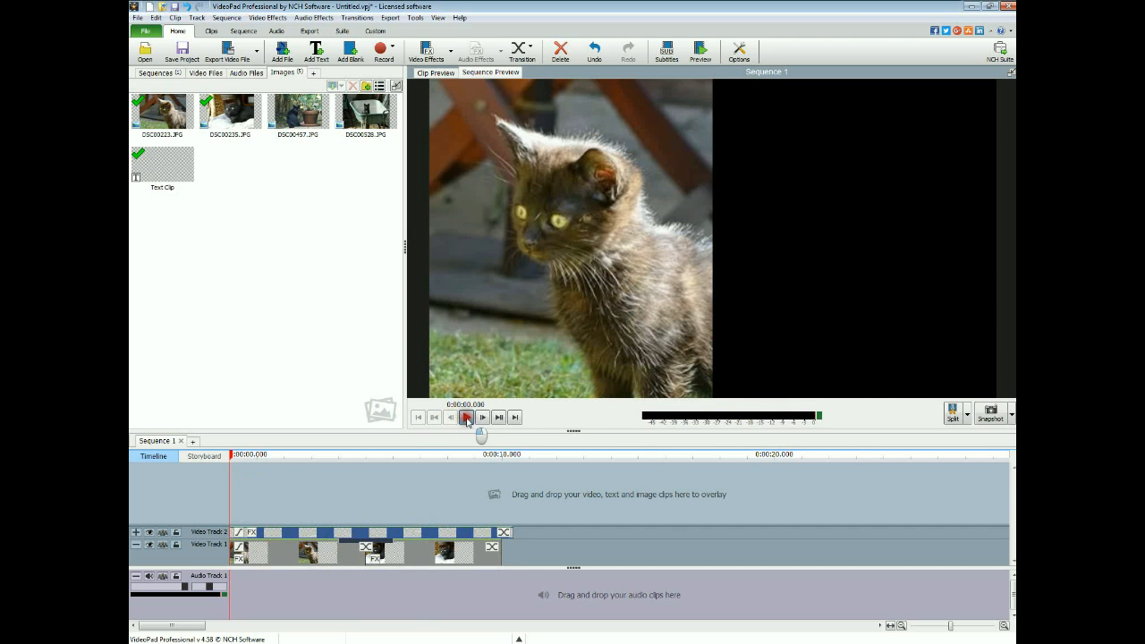
{"action": "left_click", "coordinate": [466, 417]}
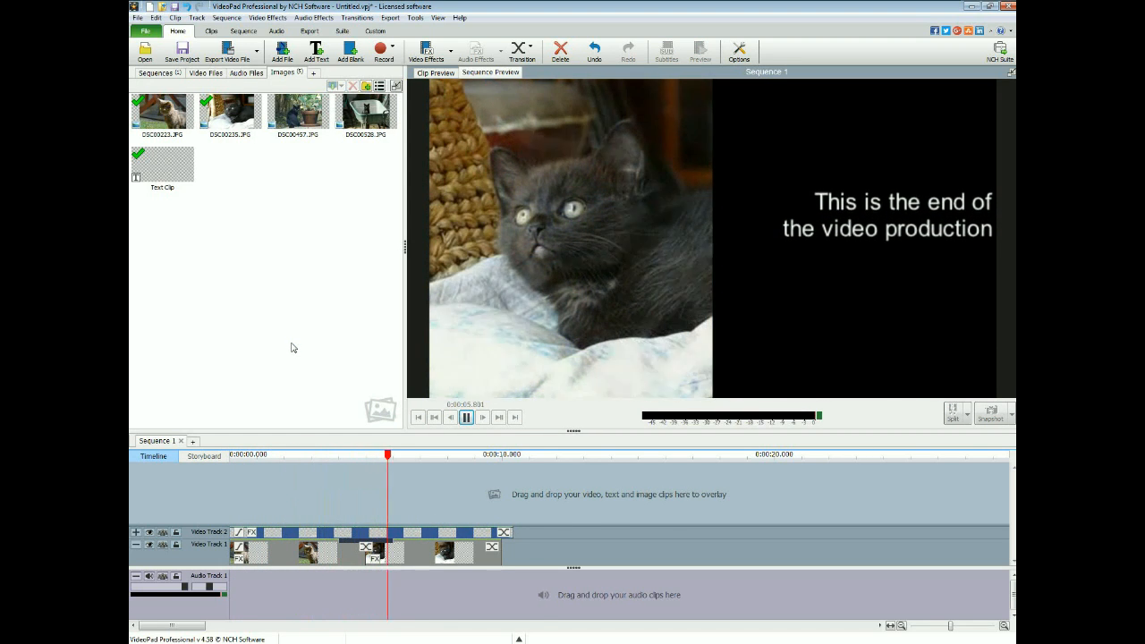
{"action": "left_click", "coordinate": [465, 417]}
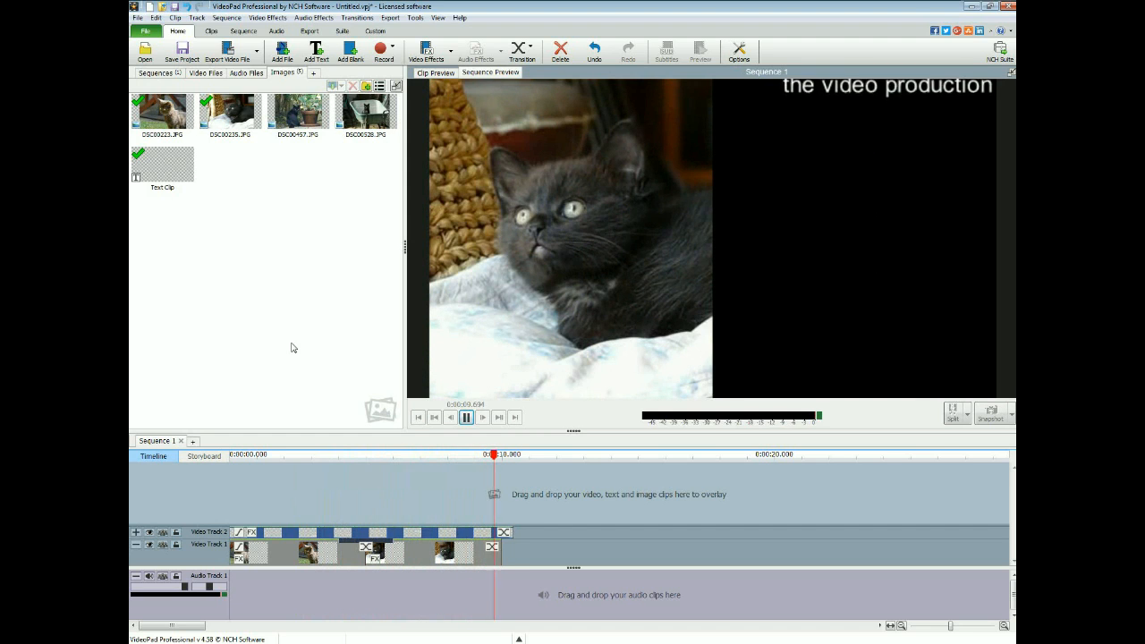
{"action": "left_click", "coordinate": [465, 417]}
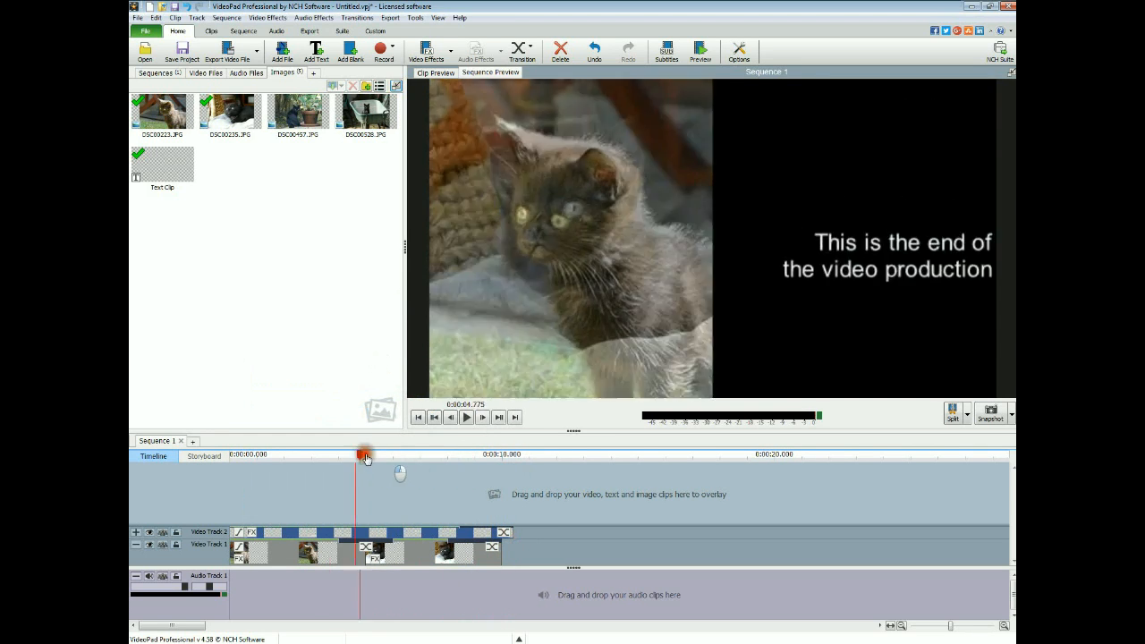
{"action": "left_click", "coordinate": [466, 417]}
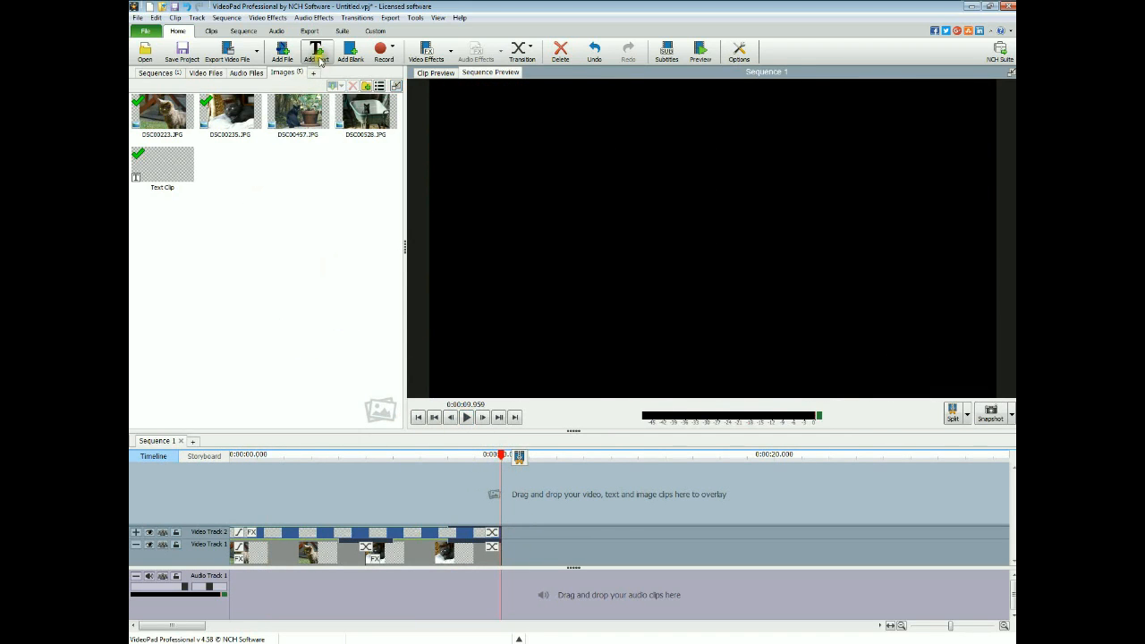
Step: Add a 'Thanks for watching' title at the end, centered with No Scrolling
{"action": "left_click", "coordinate": [315, 50]}
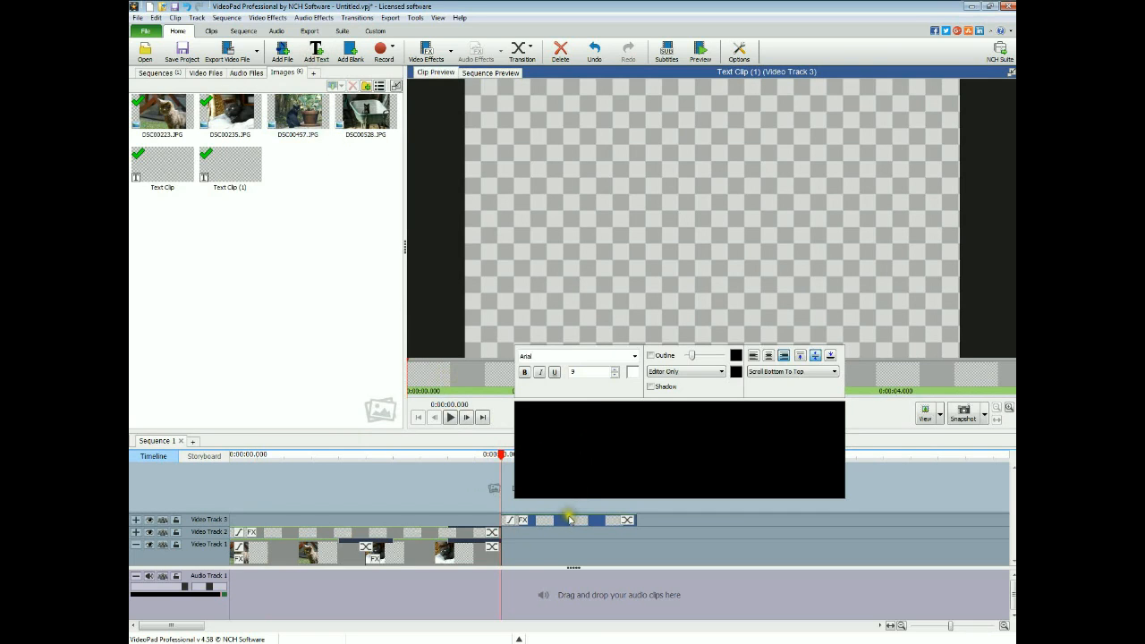
{"action": "left_click", "coordinate": [564, 533]}
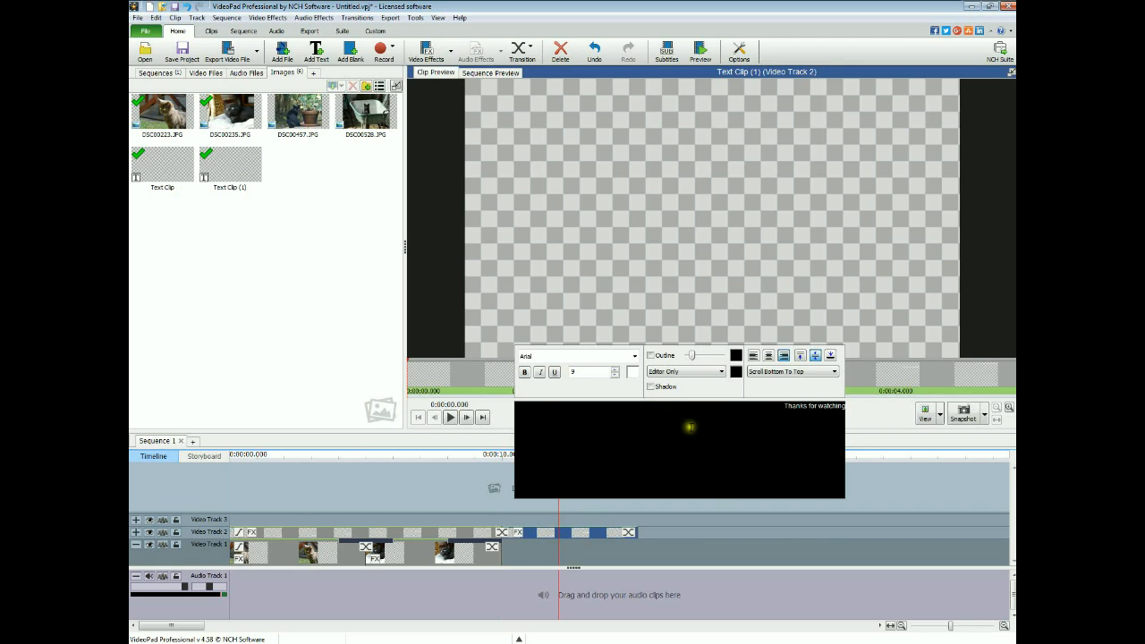
{"action": "left_click", "coordinate": [766, 355]}
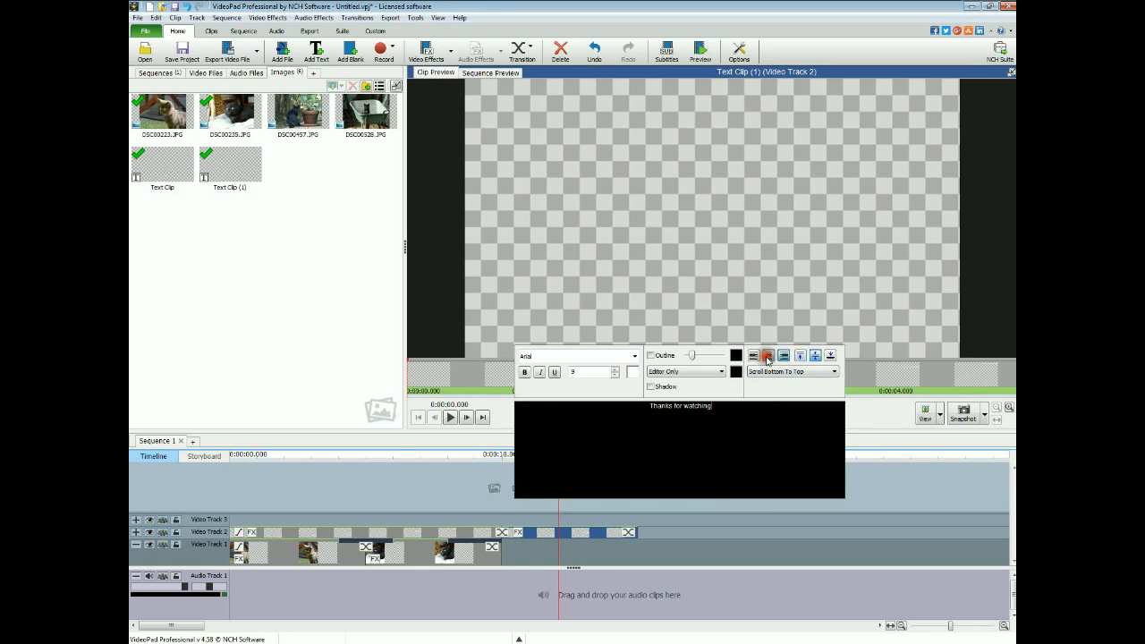
{"action": "left_click", "coordinate": [830, 371]}
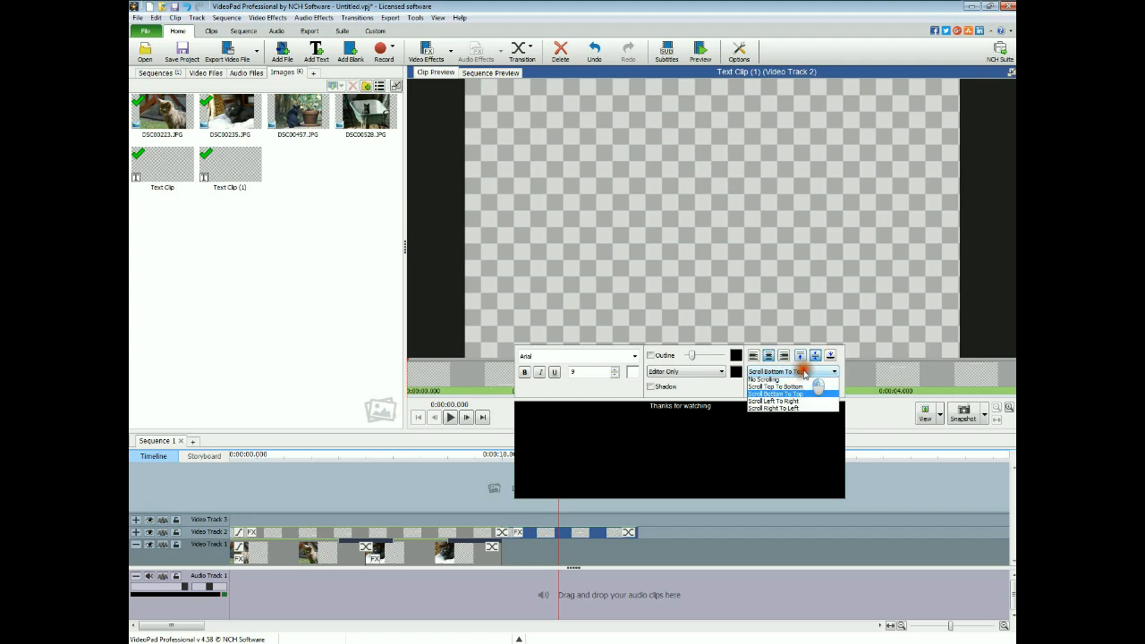
{"action": "left_click", "coordinate": [766, 379]}
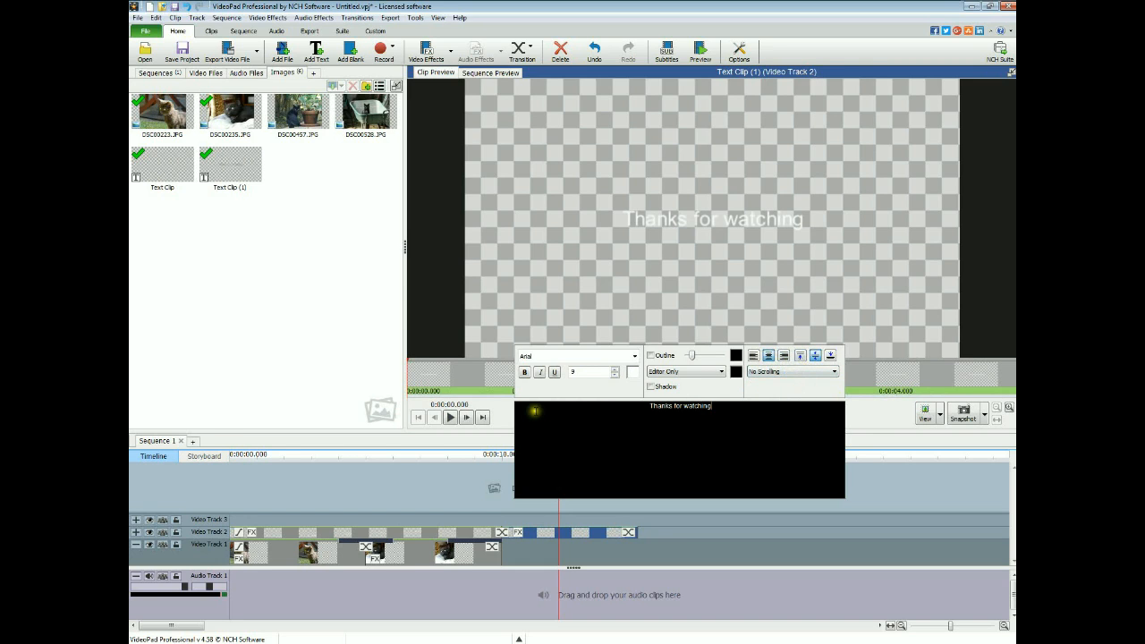
{"action": "left_click", "coordinate": [491, 71]}
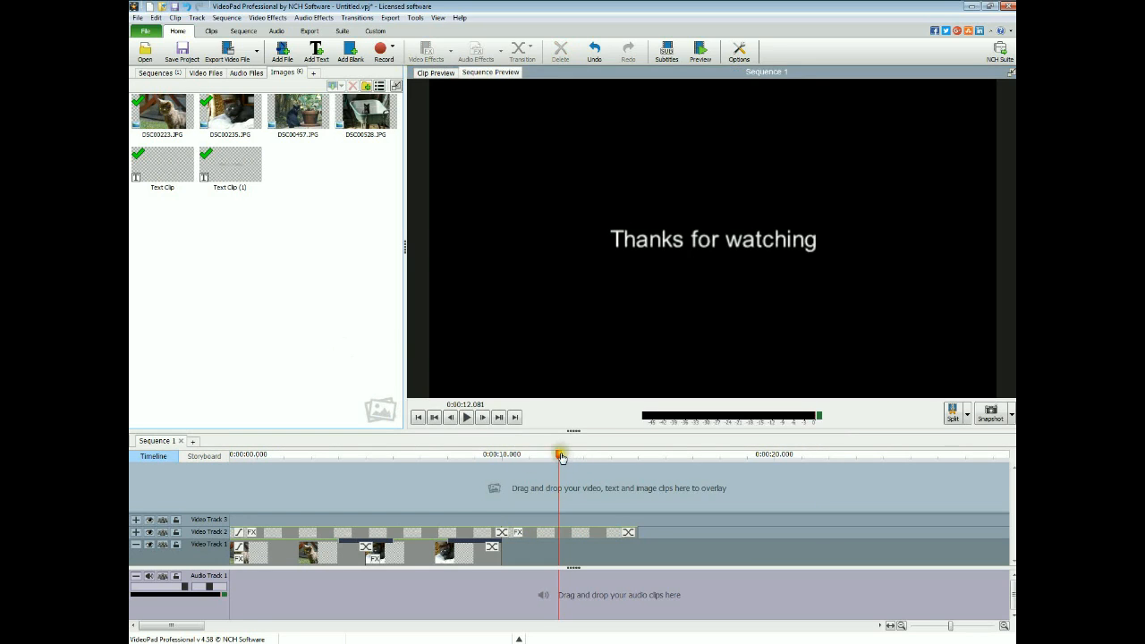
{"action": "left_click", "coordinate": [465, 417]}
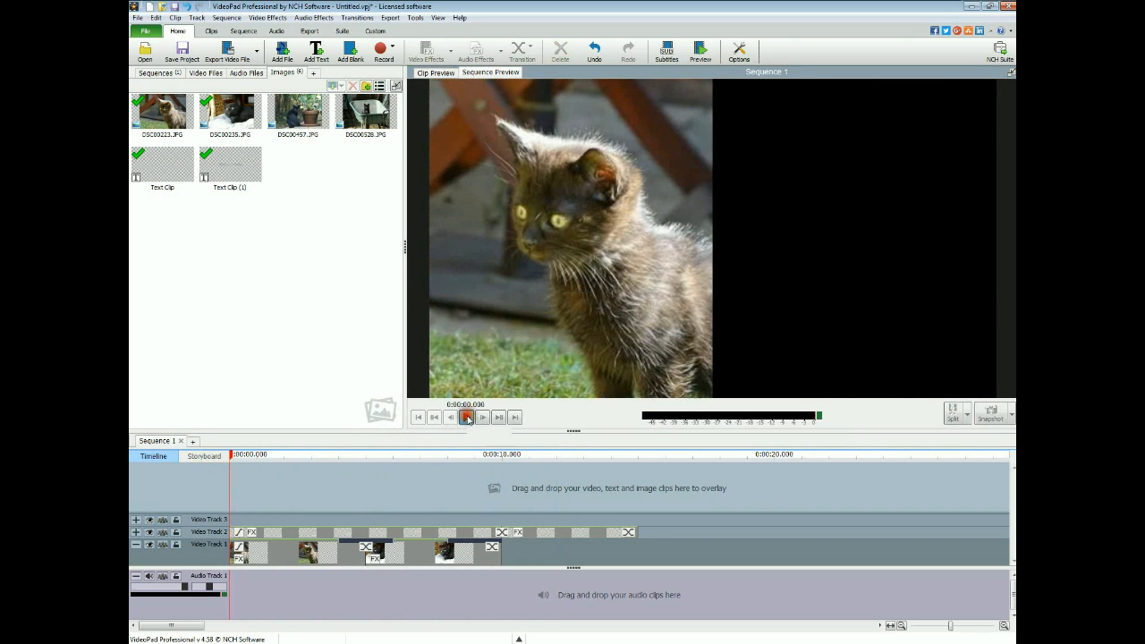
{"action": "left_click", "coordinate": [465, 417]}
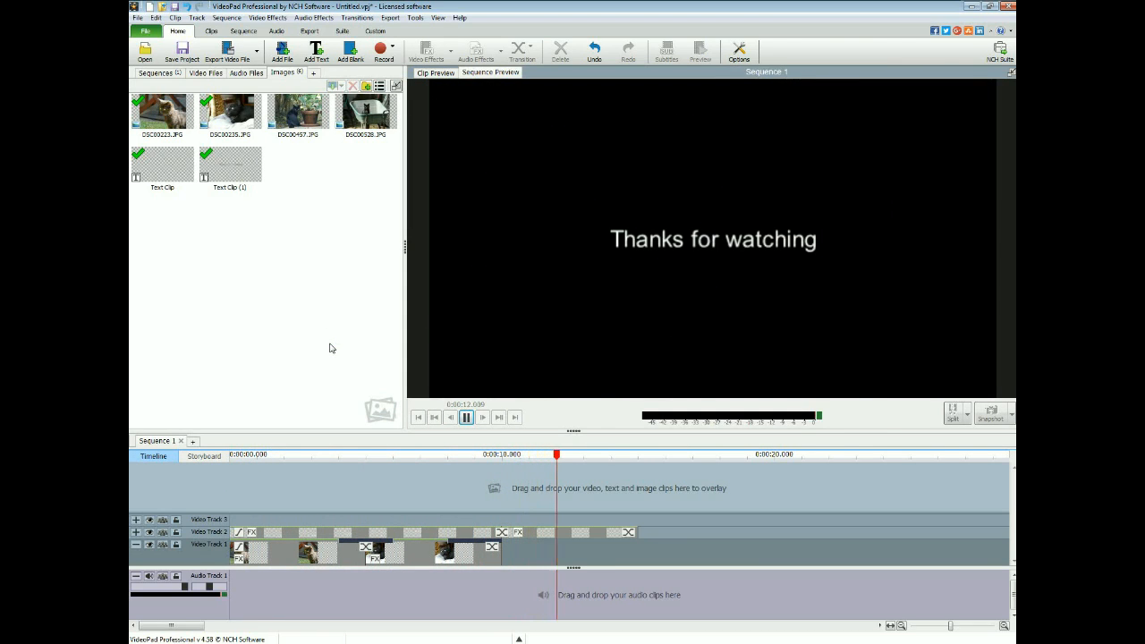
{"action": "left_click", "coordinate": [465, 417]}
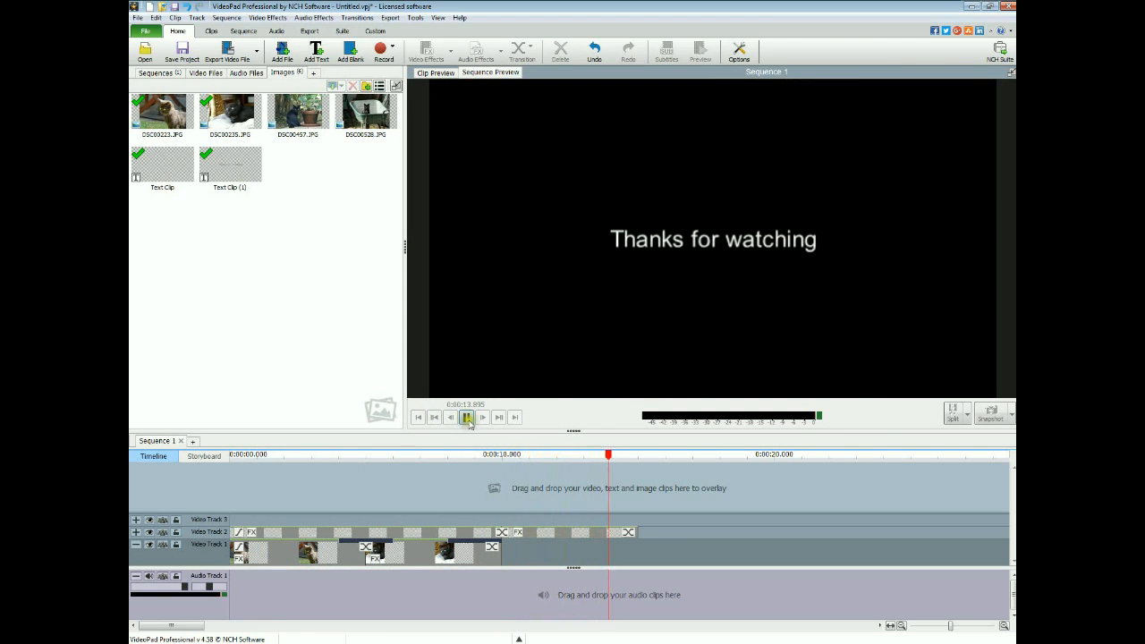
{"action": "left_click", "coordinate": [523, 50]}
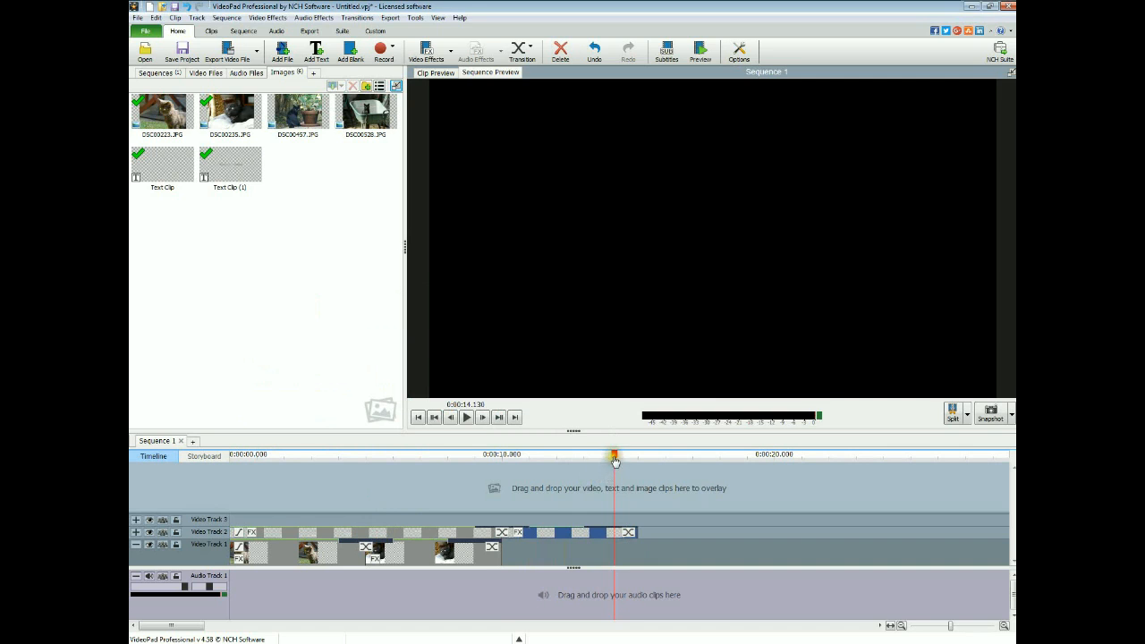
{"action": "left_click", "coordinate": [465, 417]}
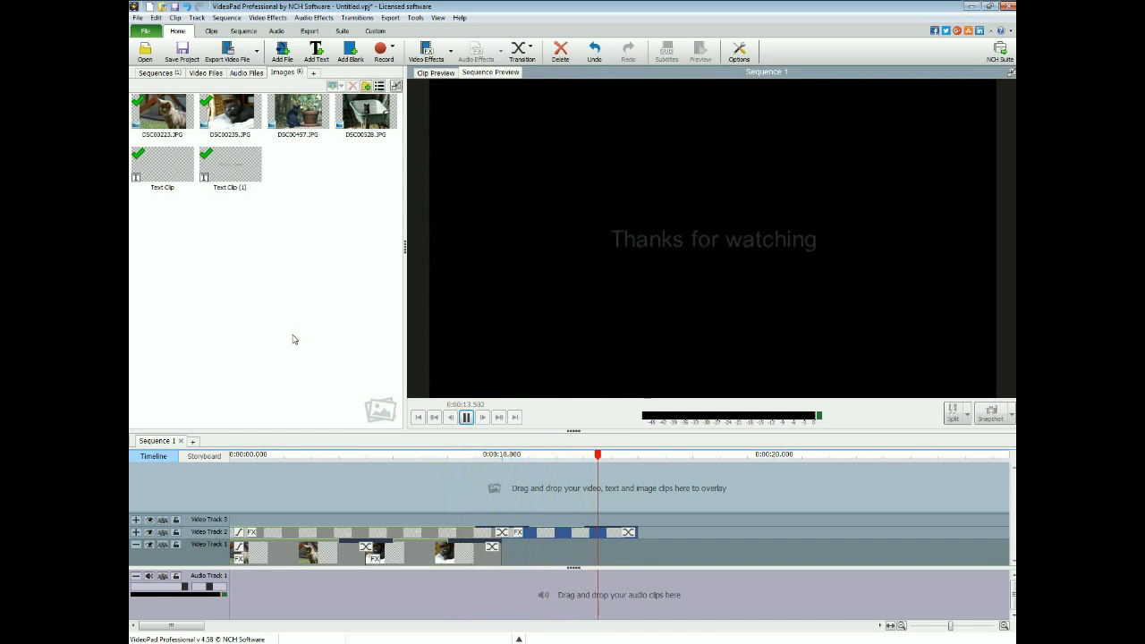
{"action": "left_click", "coordinate": [466, 417]}
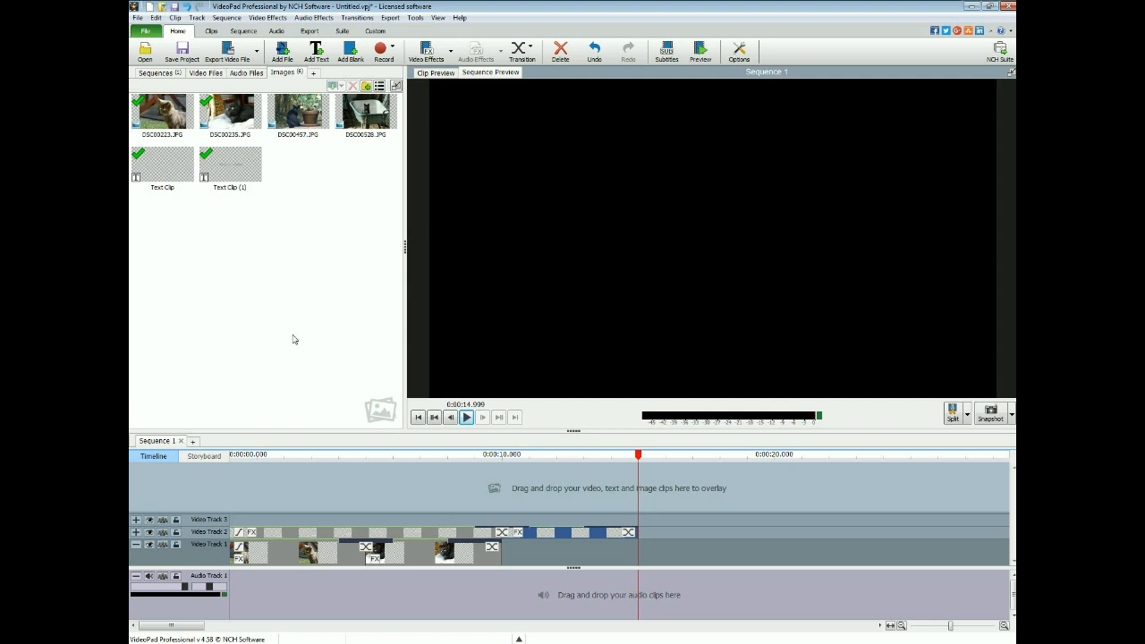
{"action": "mouse_move", "coordinate": [313, 411]}
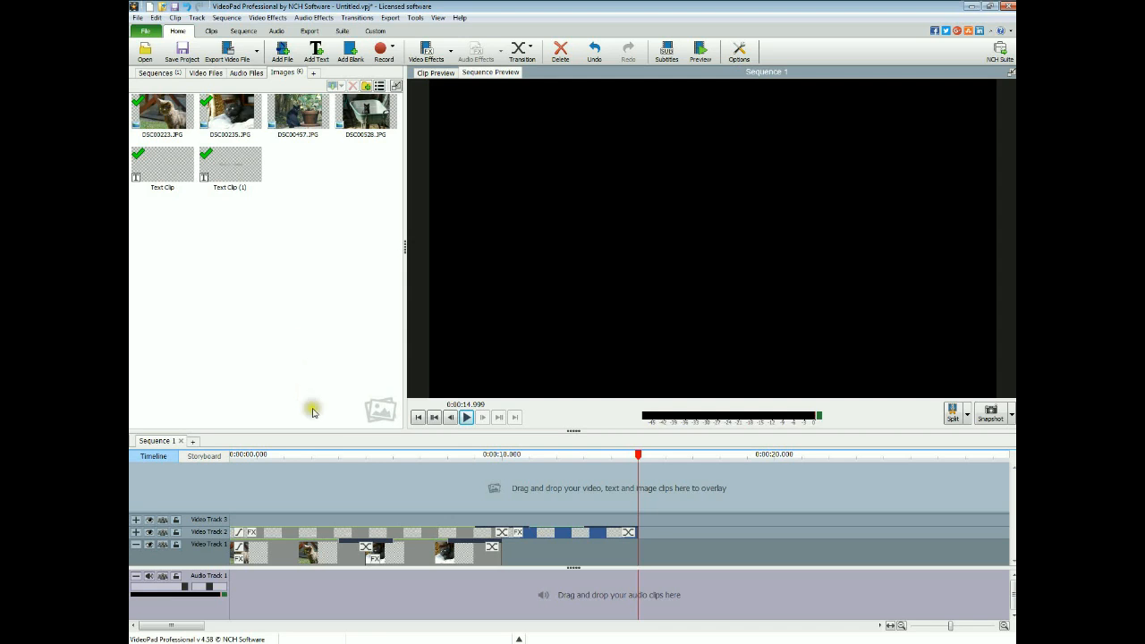
{"action": "mouse_move", "coordinate": [451, 448]}
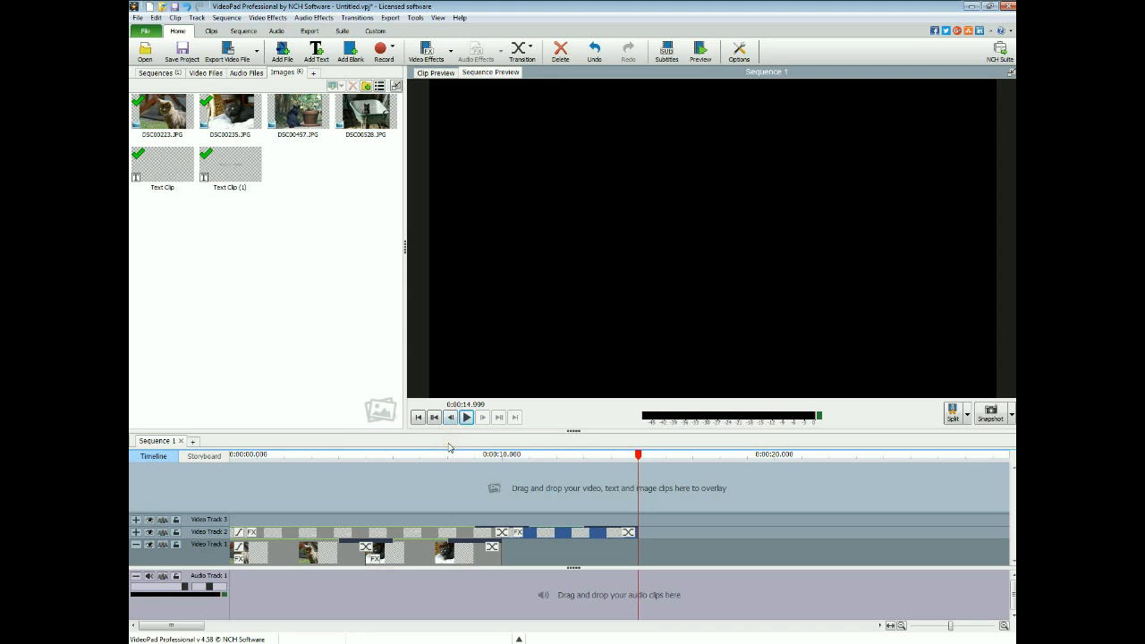